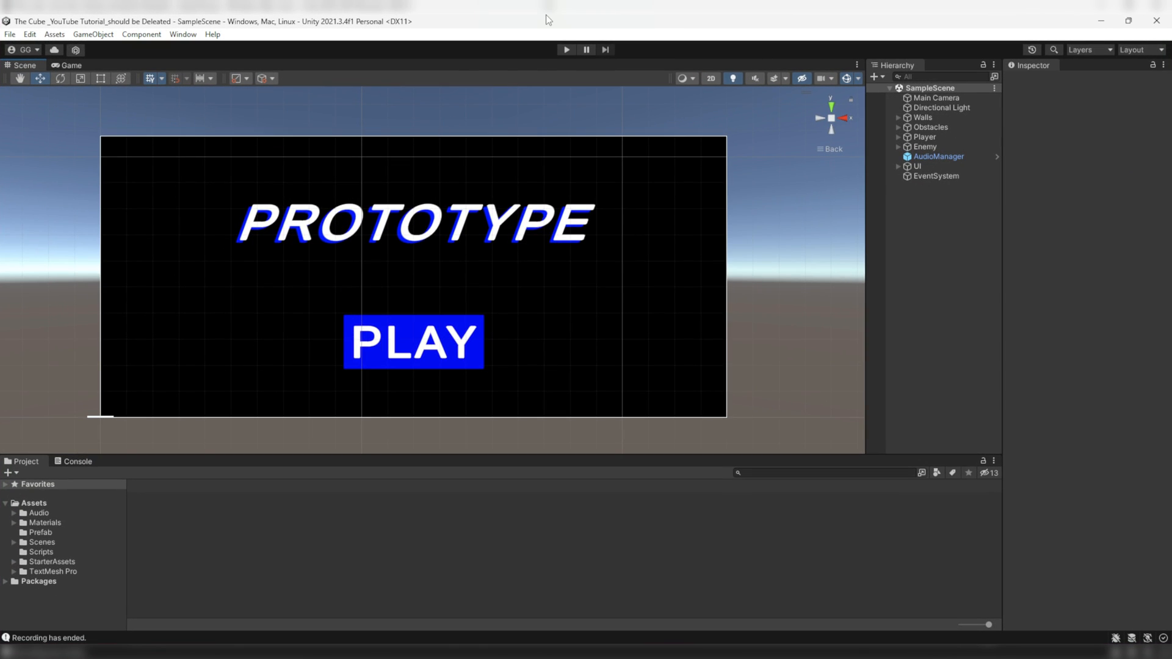
Add a _pauseMenuCanvas under UI that scales with screen size at 2400 × 1080.
{"action": "left_click", "coordinate": [899, 166]}
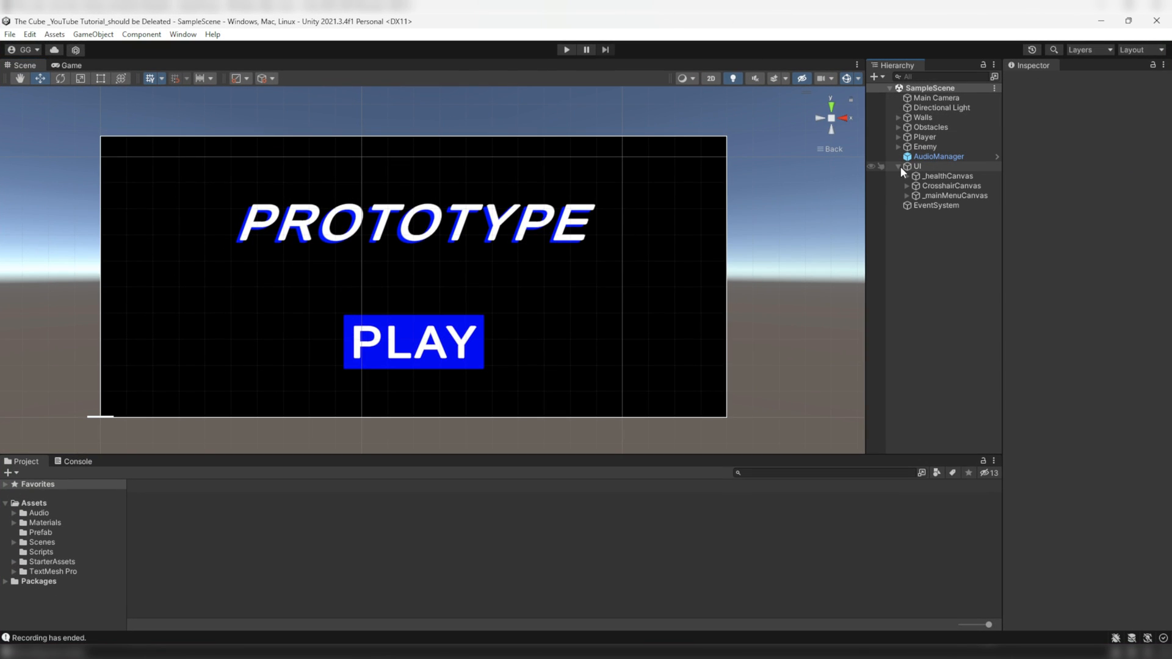
{"action": "right_click", "coordinate": [918, 166]}
{"action": "type", "text": "_pauseMenuCanvas"}
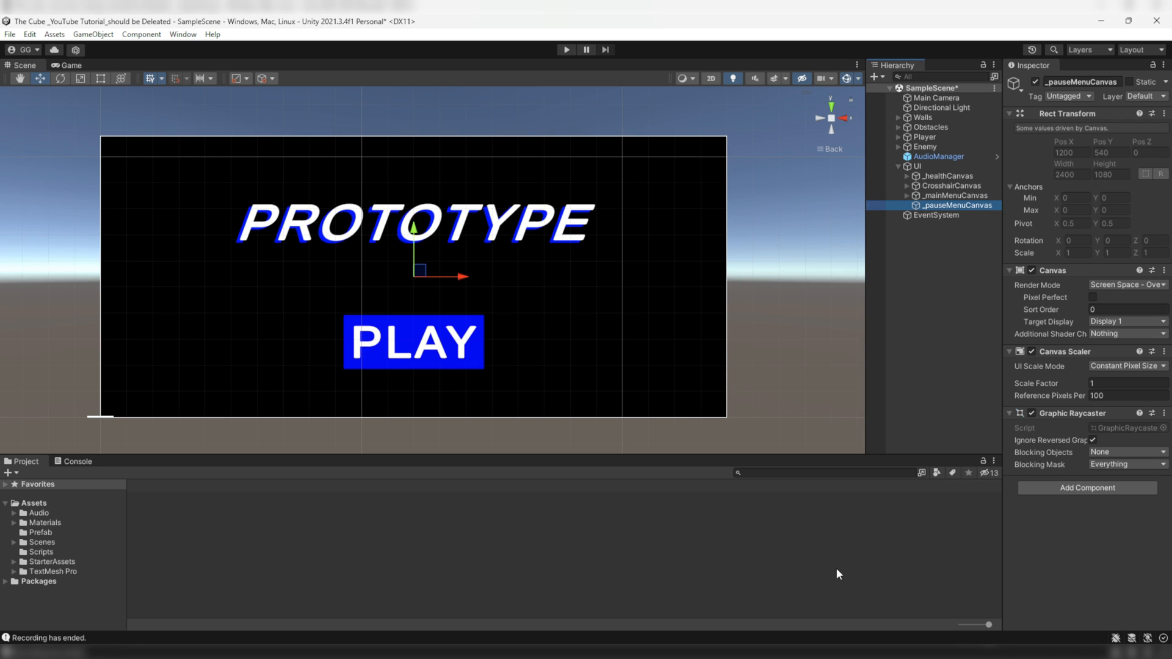
{"action": "left_click", "coordinate": [1127, 367]}
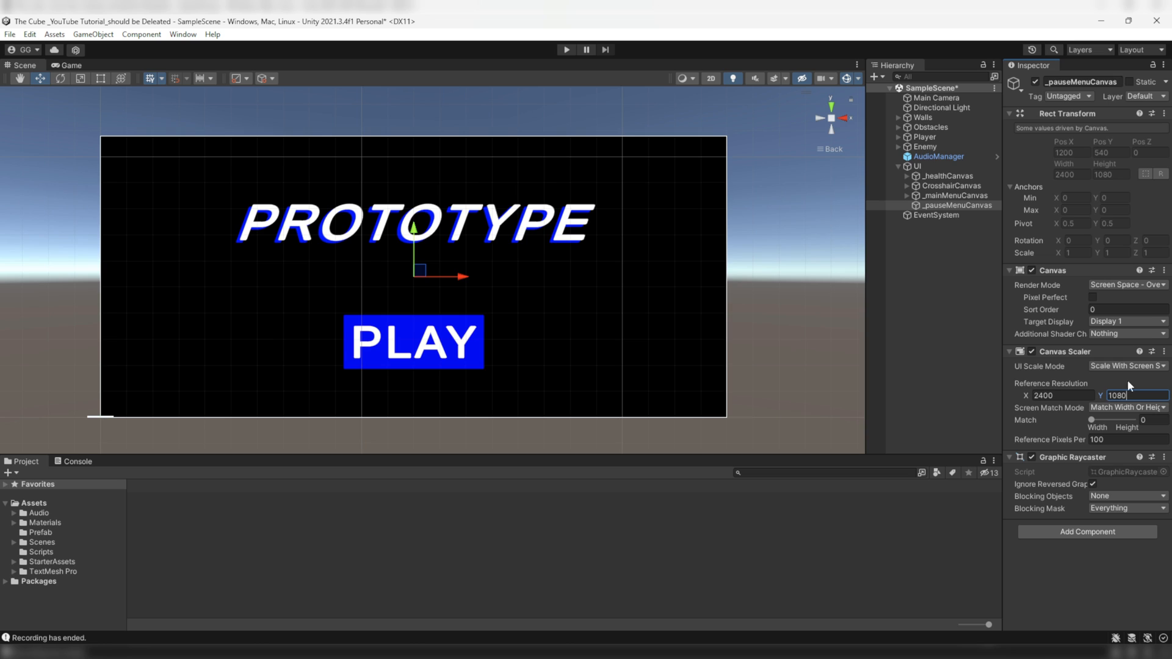
Add _pauseButton inside _pauseMenuCanvas, match the canvas scaler fully to height, and give _mainMenuCanvas sort order 1.
{"action": "right_click", "coordinate": [953, 205]}
{"action": "type", "text": "_pauseButton"}
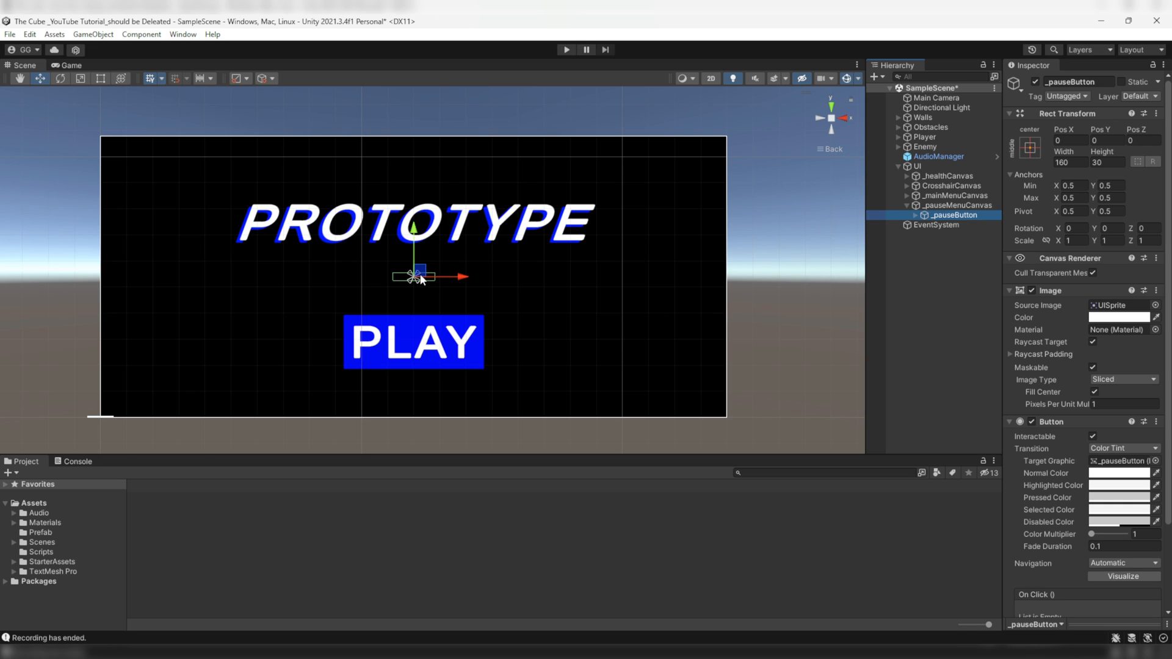
{"action": "mouse_move", "coordinate": [864, 217]}
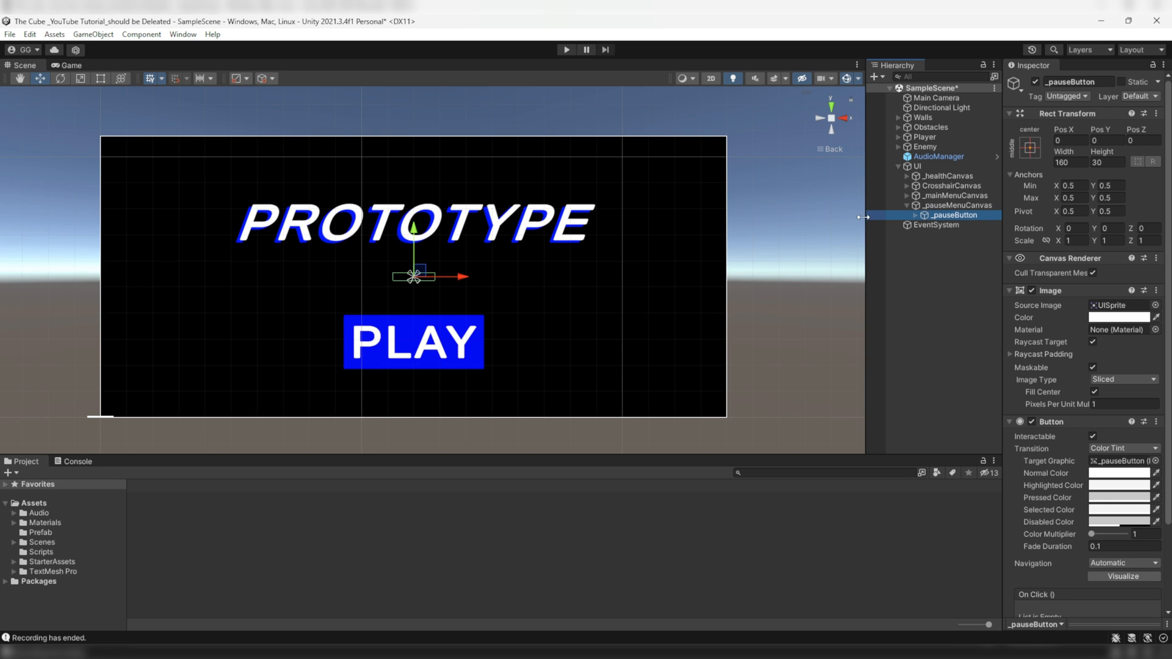
{"action": "left_click", "coordinate": [952, 205]}
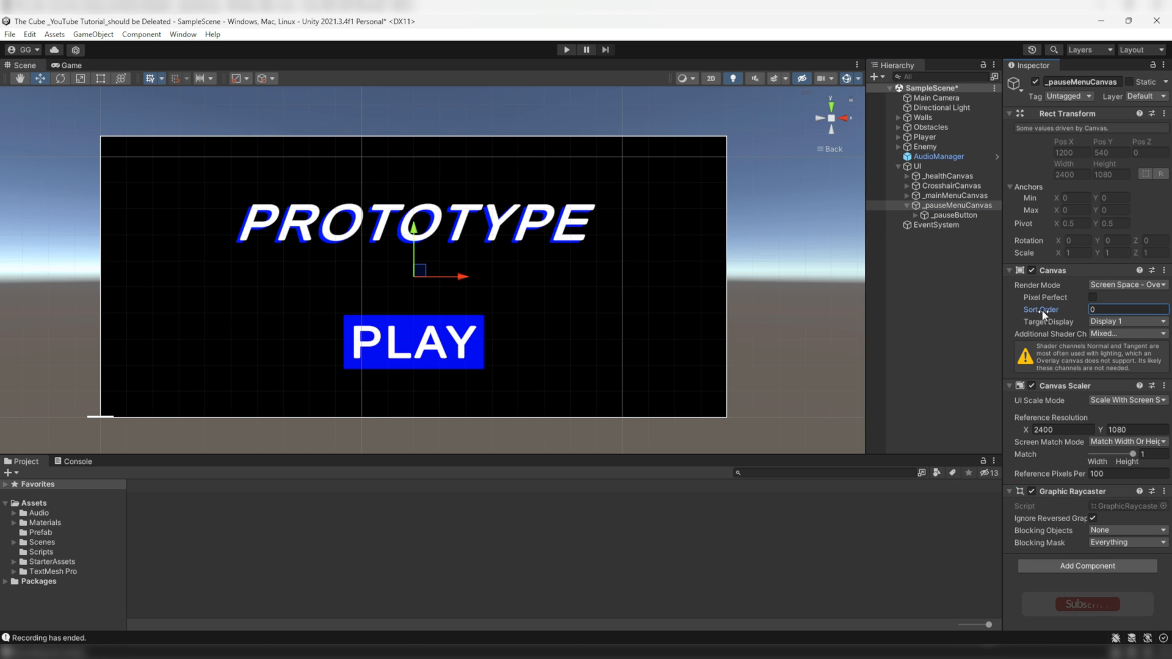
{"action": "left_click", "coordinate": [1124, 310]}
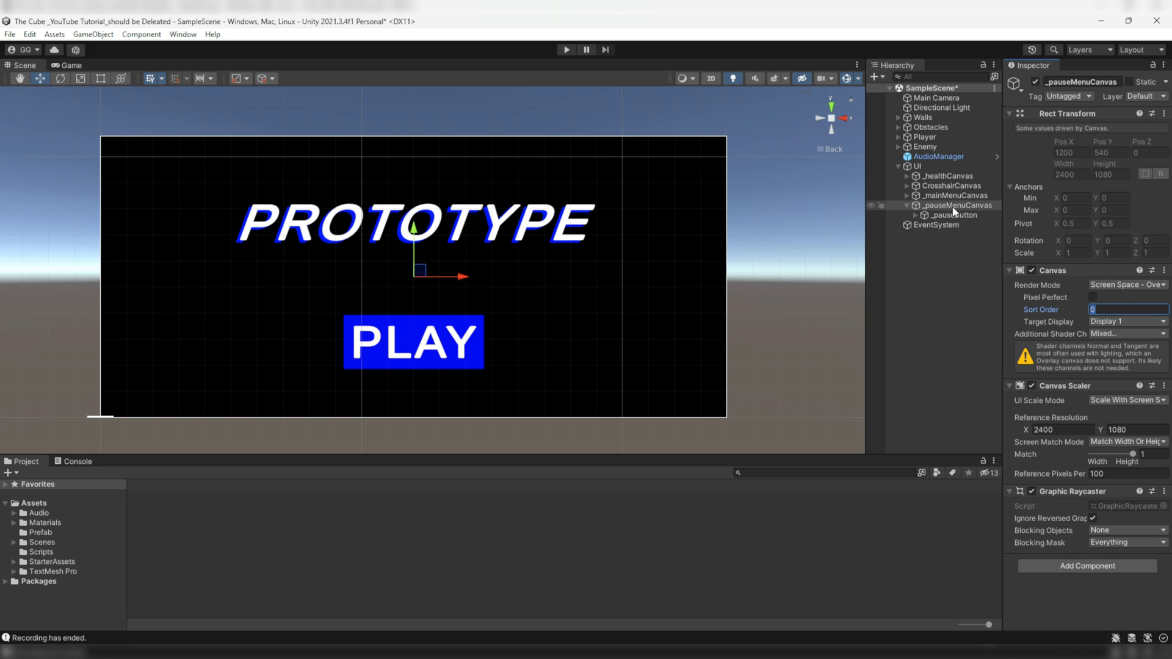
{"action": "left_click", "coordinate": [953, 196]}
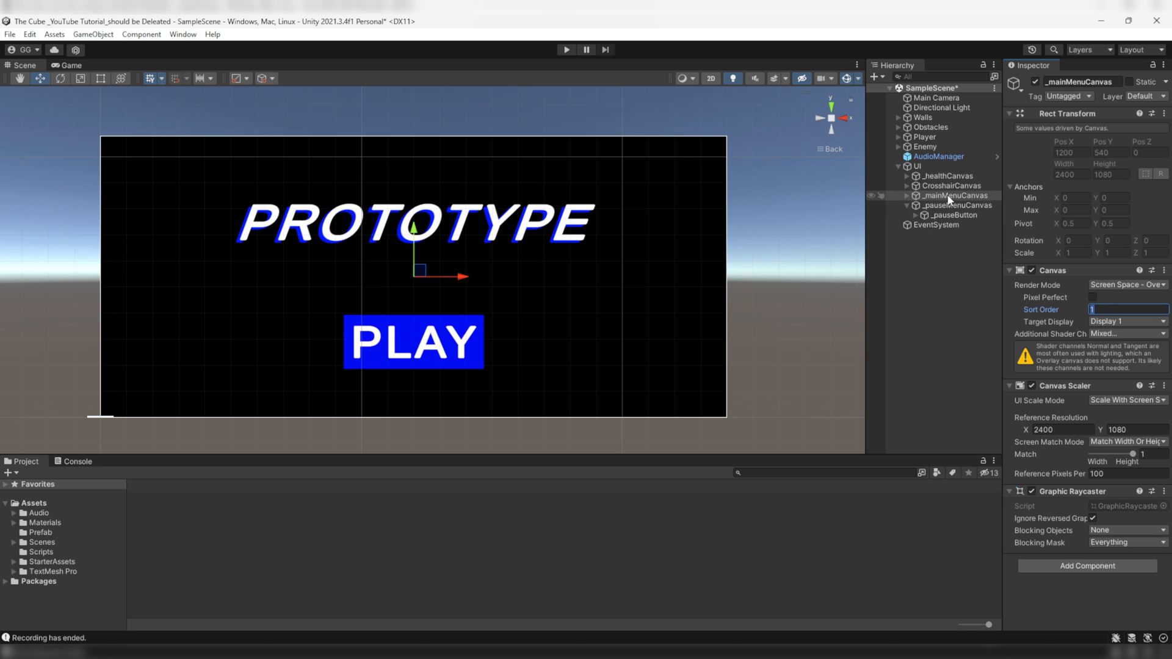
Disable _mainMenuCanvas and make _pauseButton 100 × 100, anchored top-right at −100, −200.
{"action": "left_click", "coordinate": [1038, 80]}
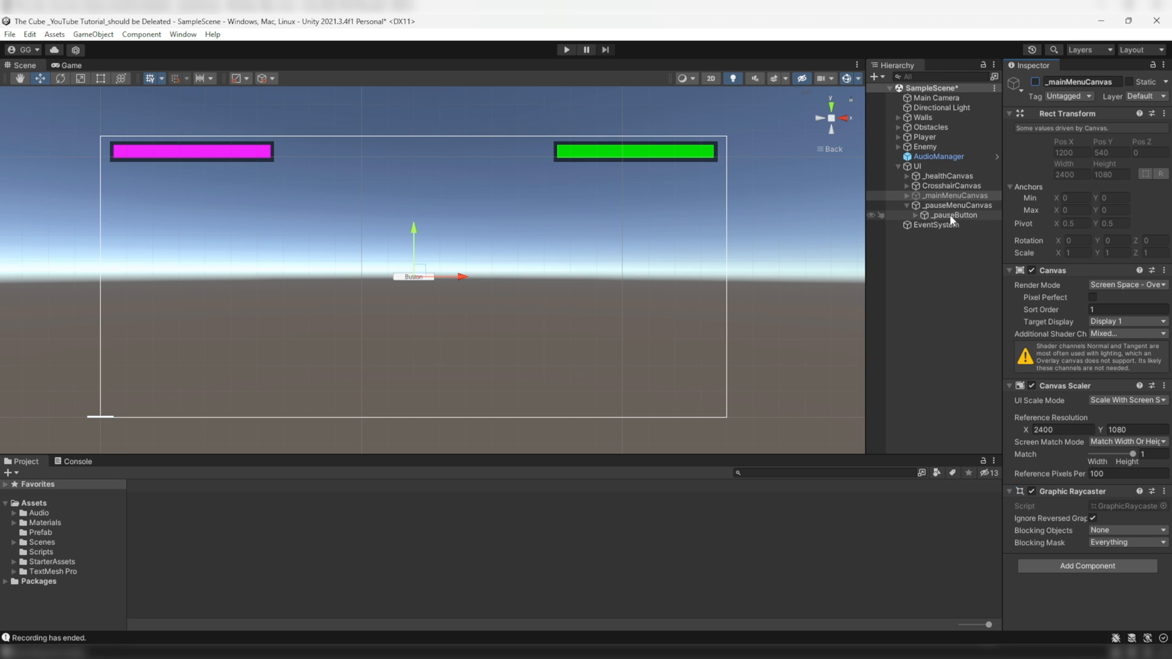
{"action": "left_click", "coordinate": [955, 215]}
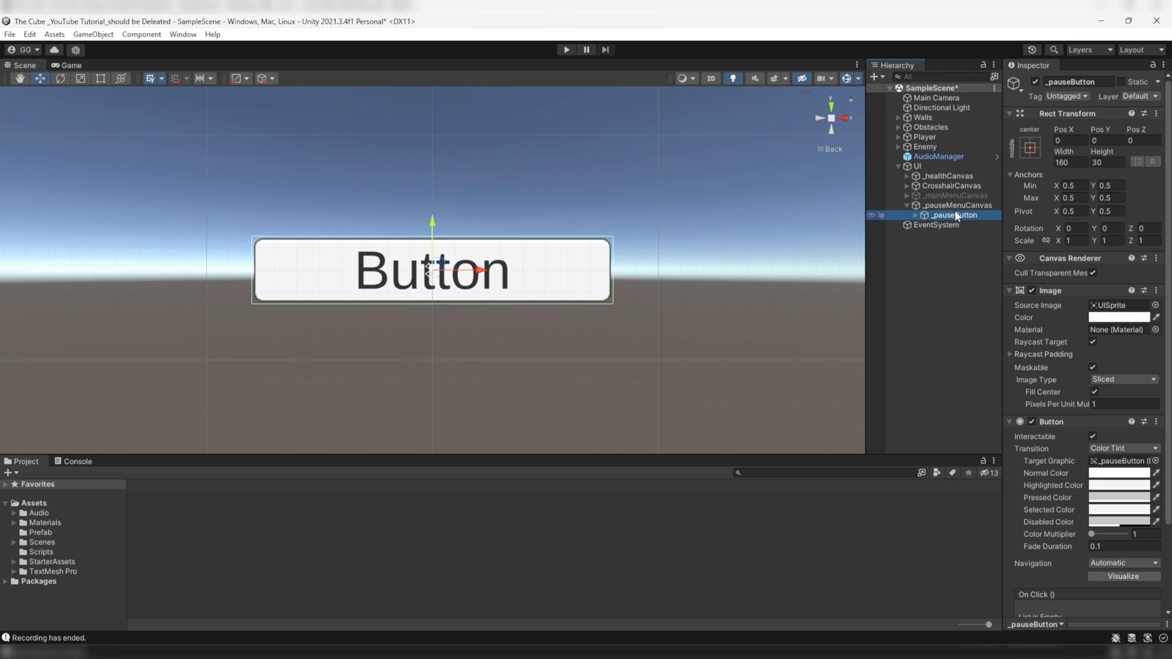
{"action": "type", "text": "100"}
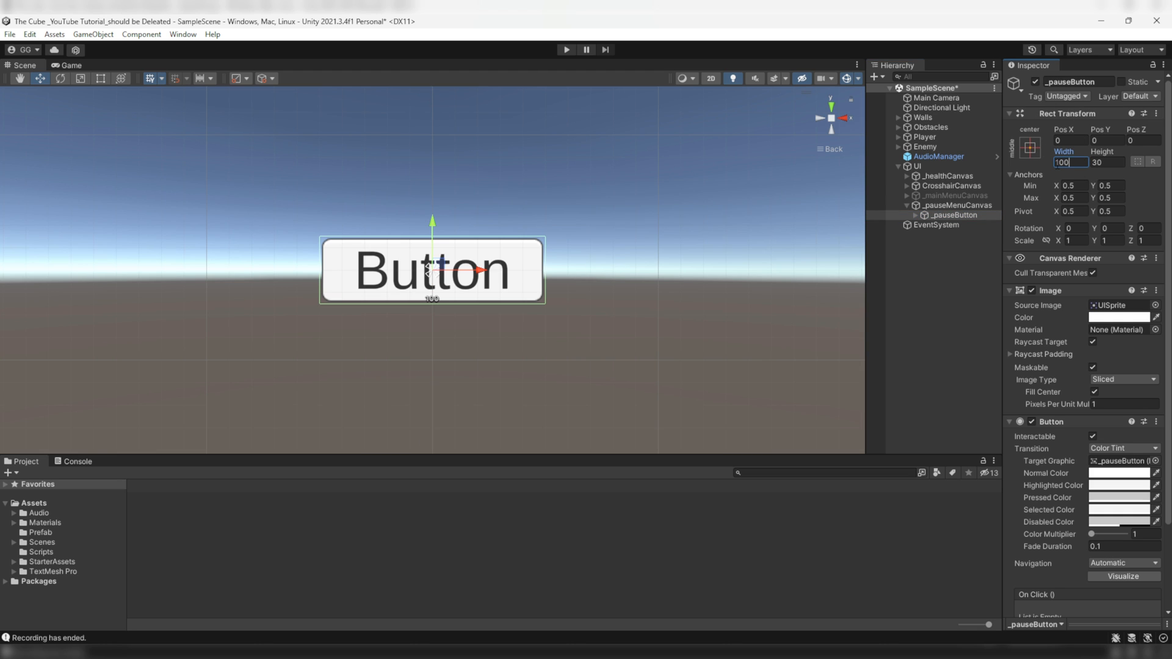
{"action": "type", "text": "100"}
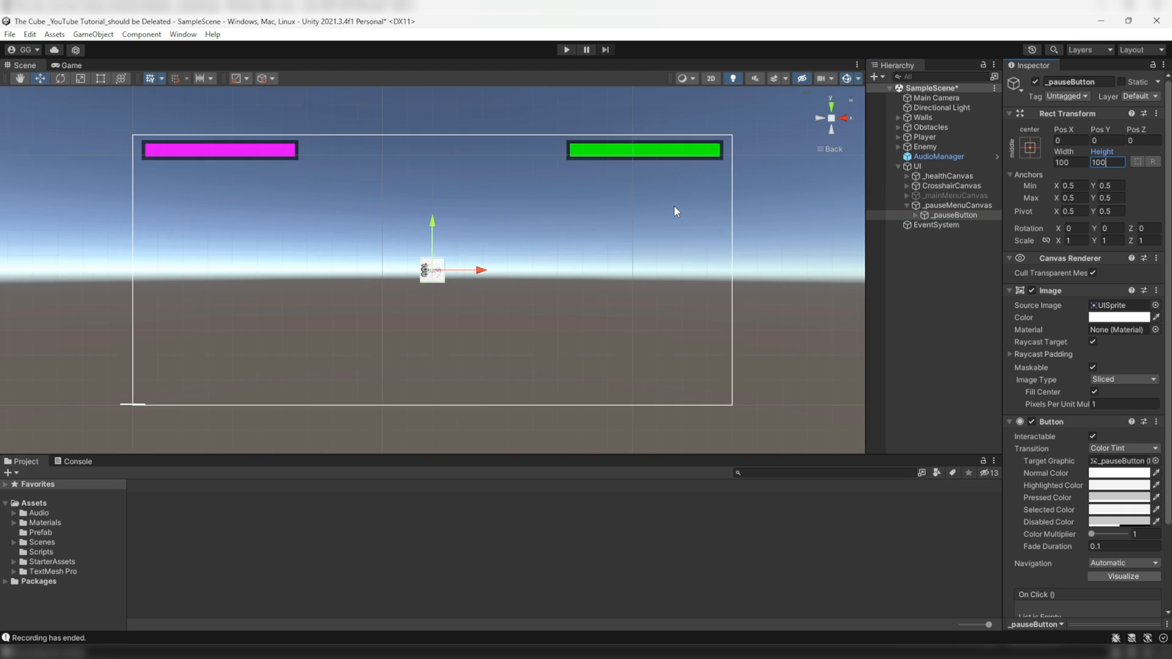
{"action": "left_click", "coordinate": [1028, 146]}
{"action": "type", "text": "-100"}
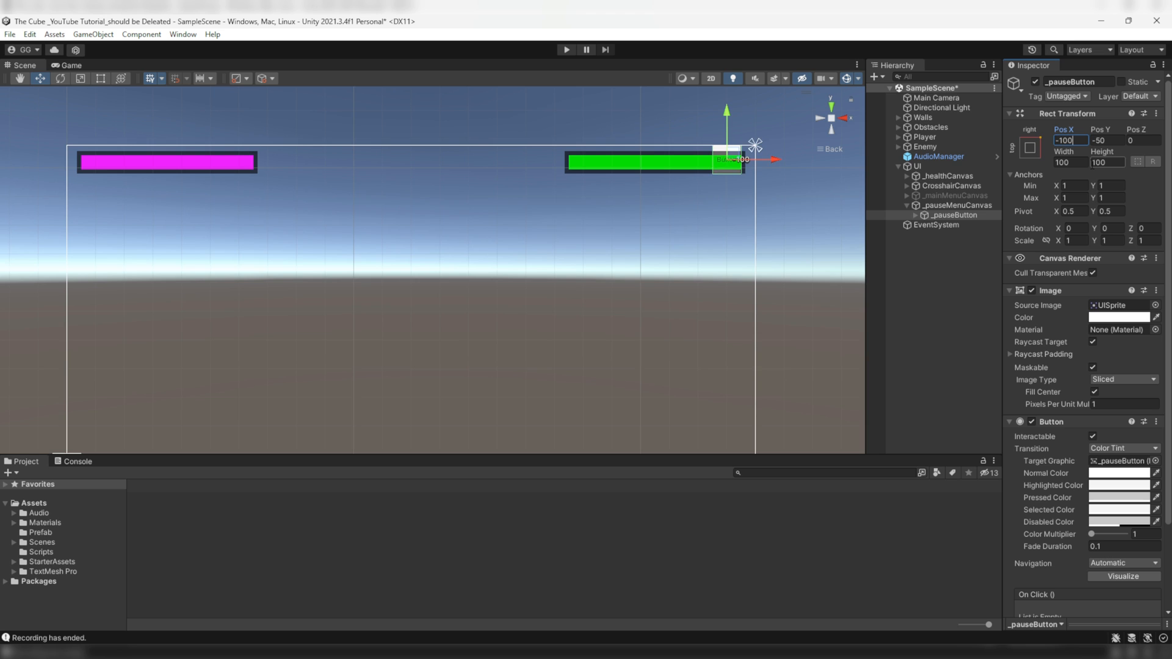
{"action": "type", "text": "-200"}
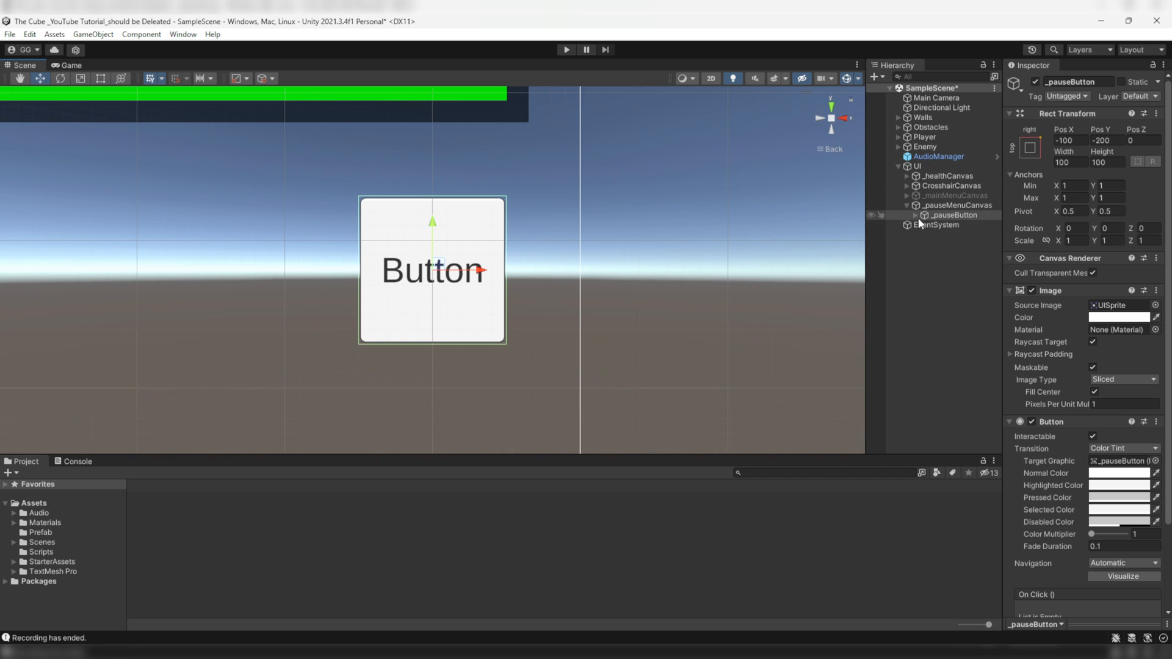
Remove the Text (TMP) label from inside _pauseButton.
{"action": "left_click", "coordinate": [957, 224]}
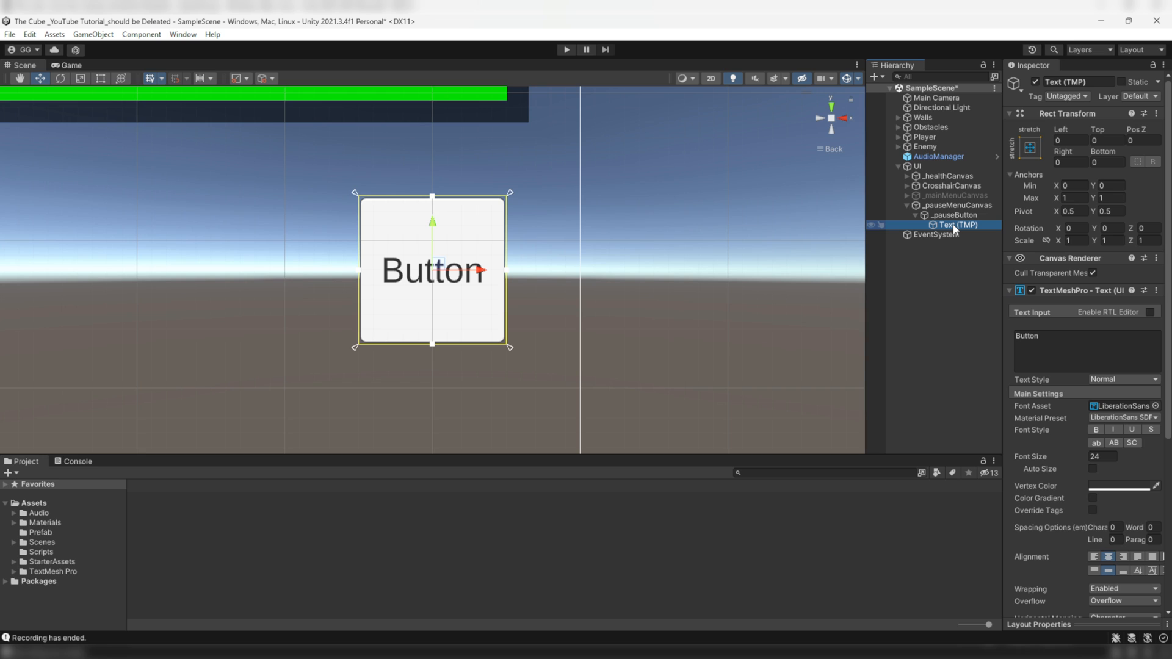
{"action": "left_click", "coordinate": [955, 215]}
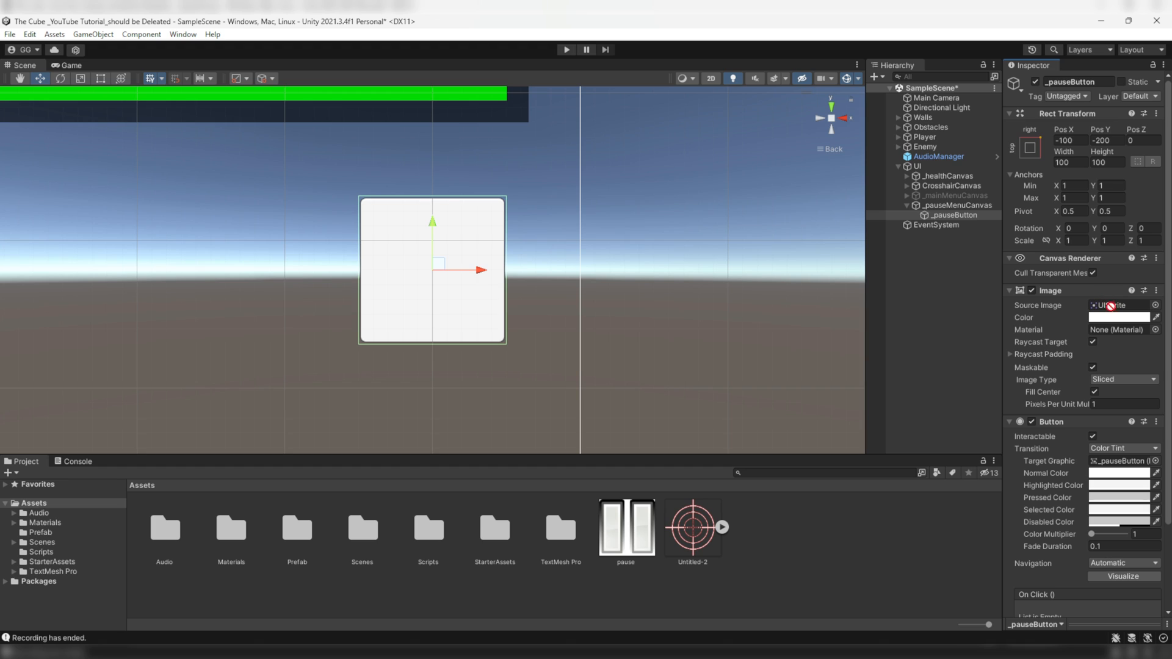
{"action": "mouse_move", "coordinate": [638, 548]}
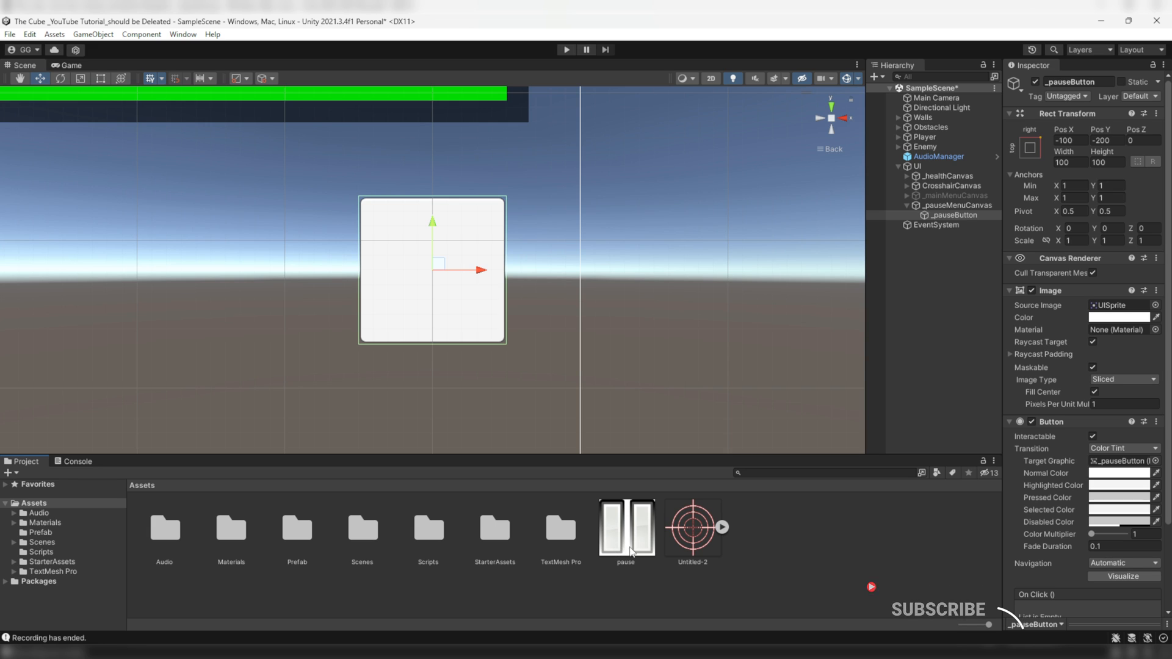
Import pause.png as a Sprite (2D and UI) and apply it to the button.
{"action": "left_click", "coordinate": [626, 528]}
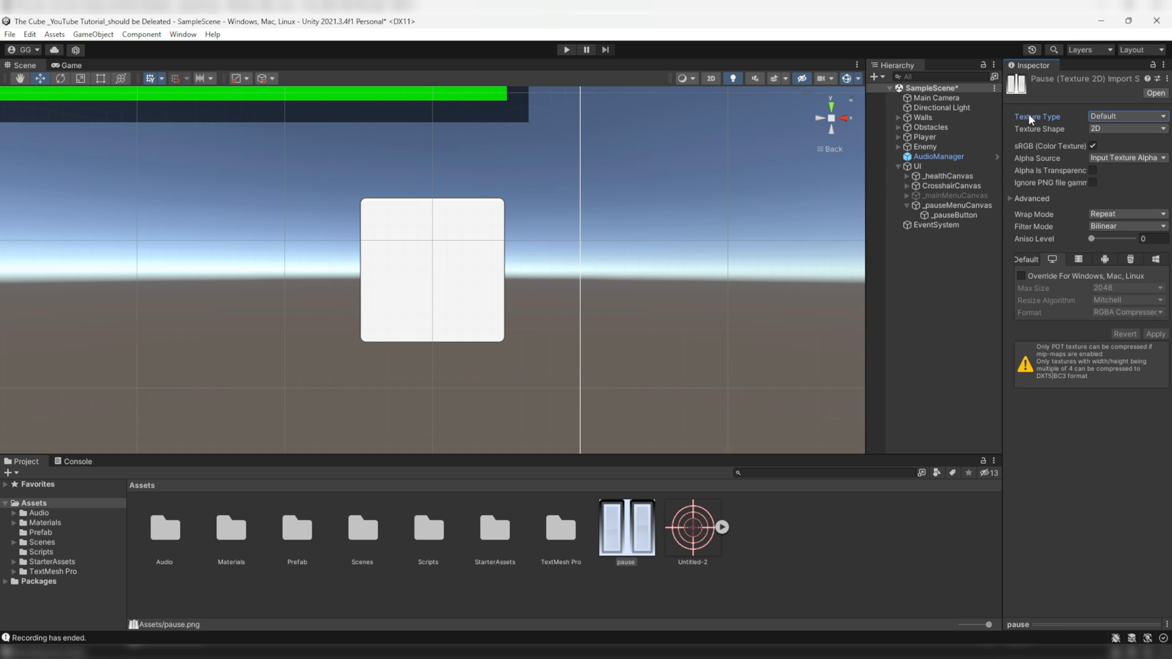
{"action": "left_click", "coordinate": [1128, 116]}
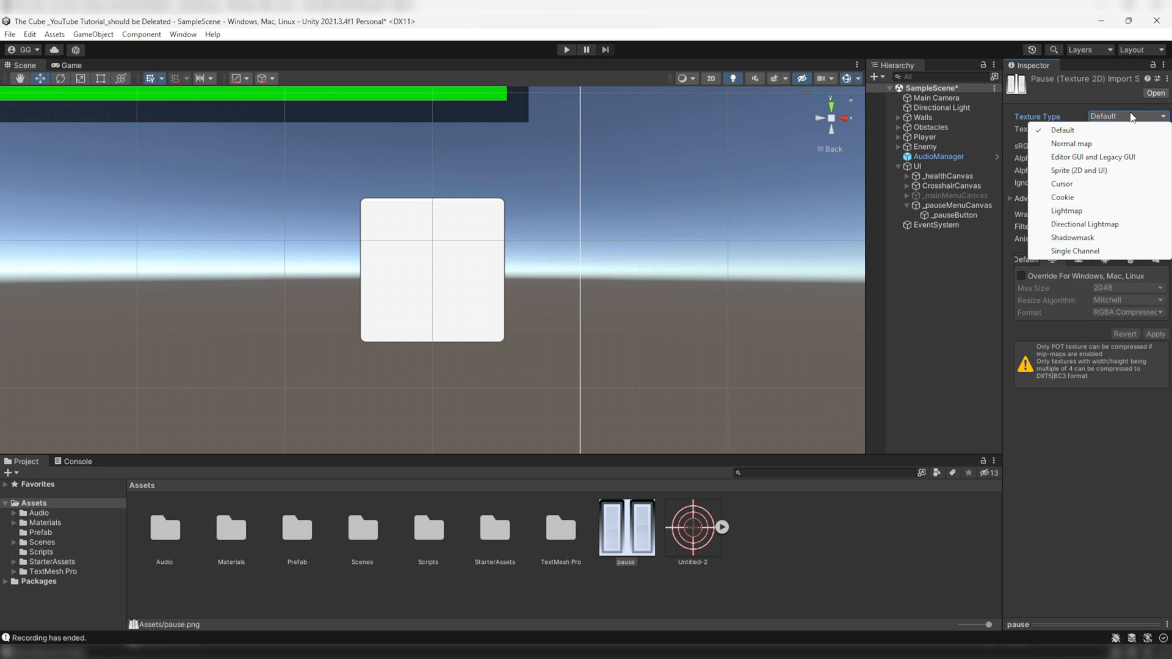
{"action": "left_click", "coordinate": [1079, 169]}
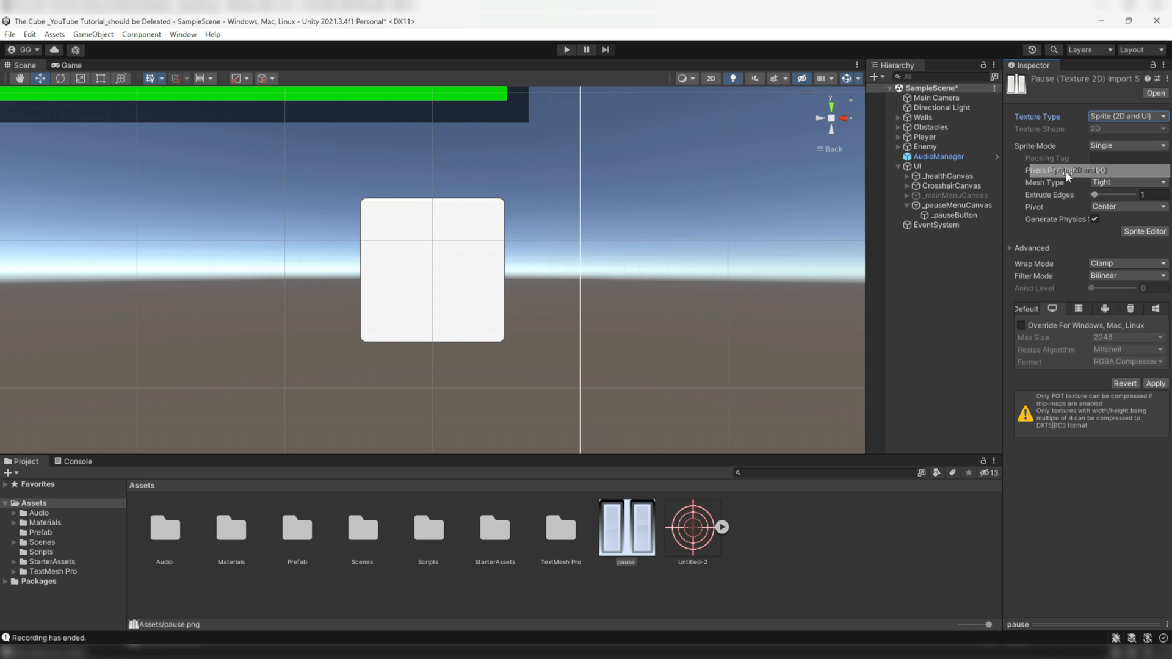
{"action": "left_click", "coordinate": [1155, 382]}
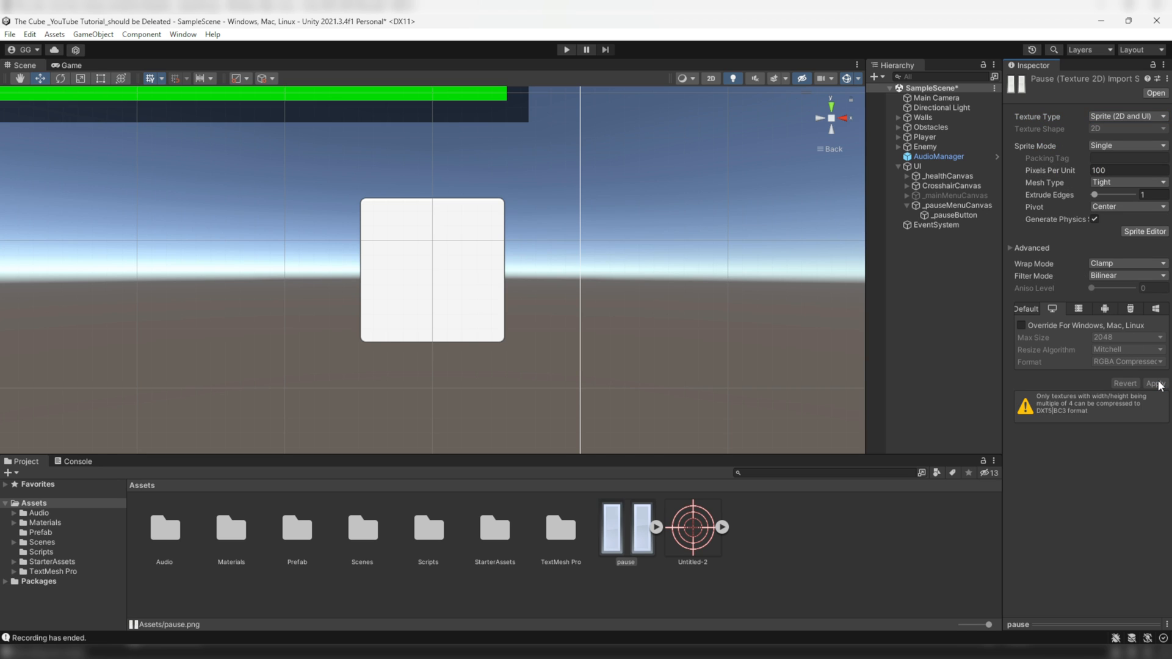
{"action": "left_click", "coordinate": [953, 215]}
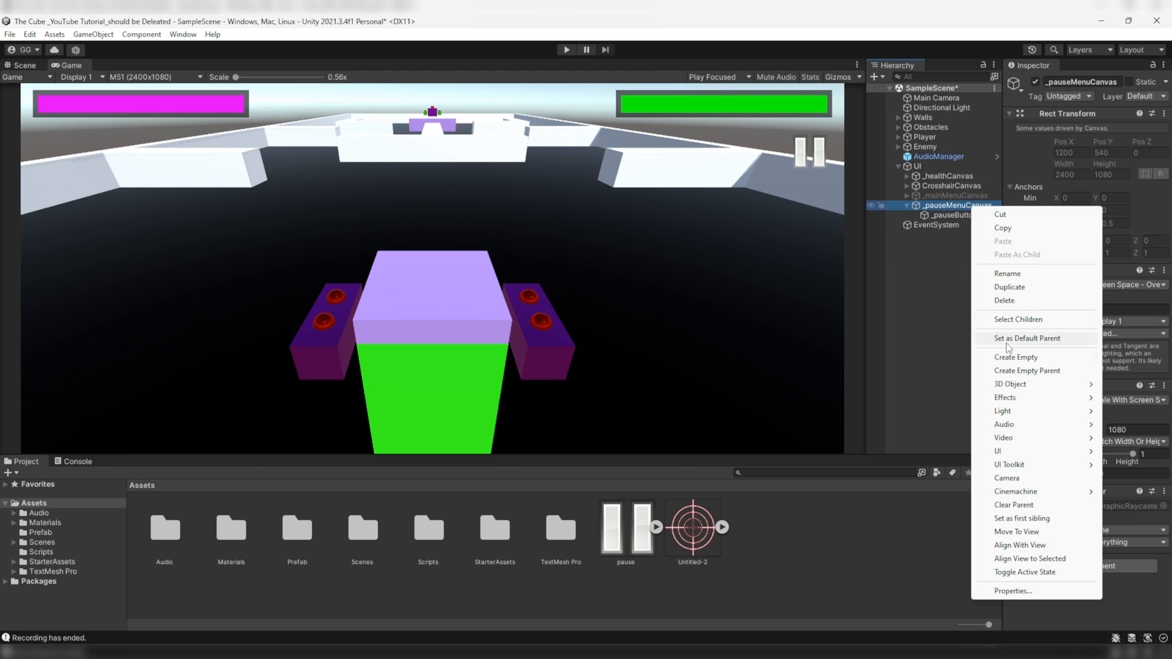
Create an empty PauseMenuUI under _pauseMenuCanvas stretched to fill the whole canvas.
{"action": "left_click", "coordinate": [1016, 356]}
{"action": "type", "text": "PauseMen"}
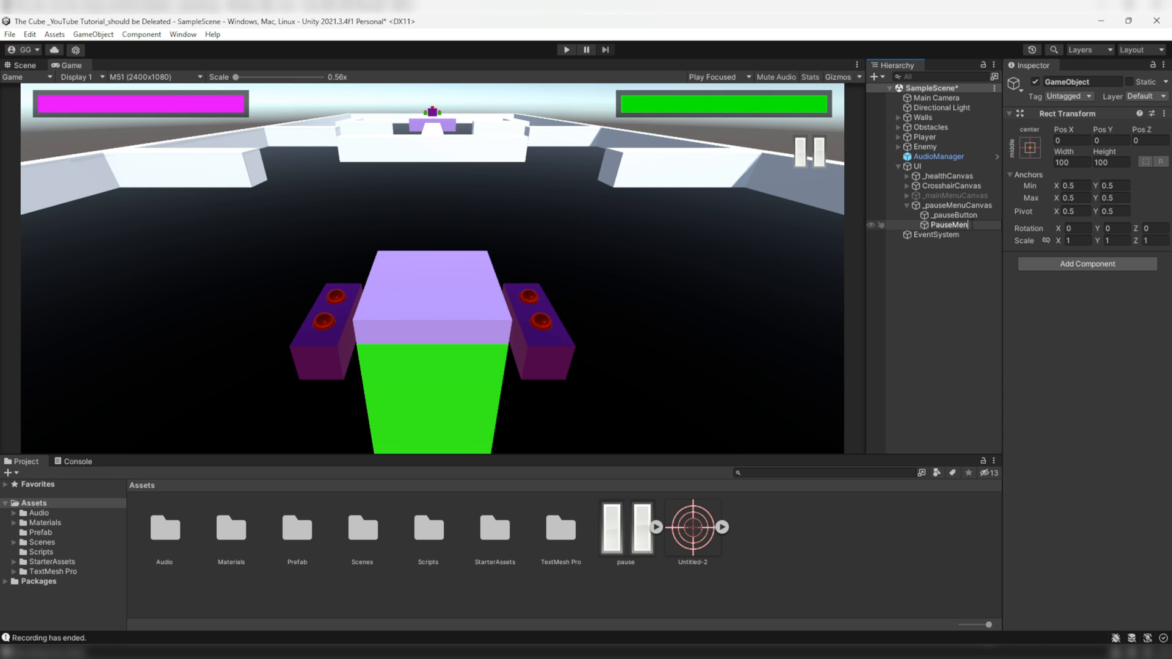
{"action": "left_click", "coordinate": [22, 64]}
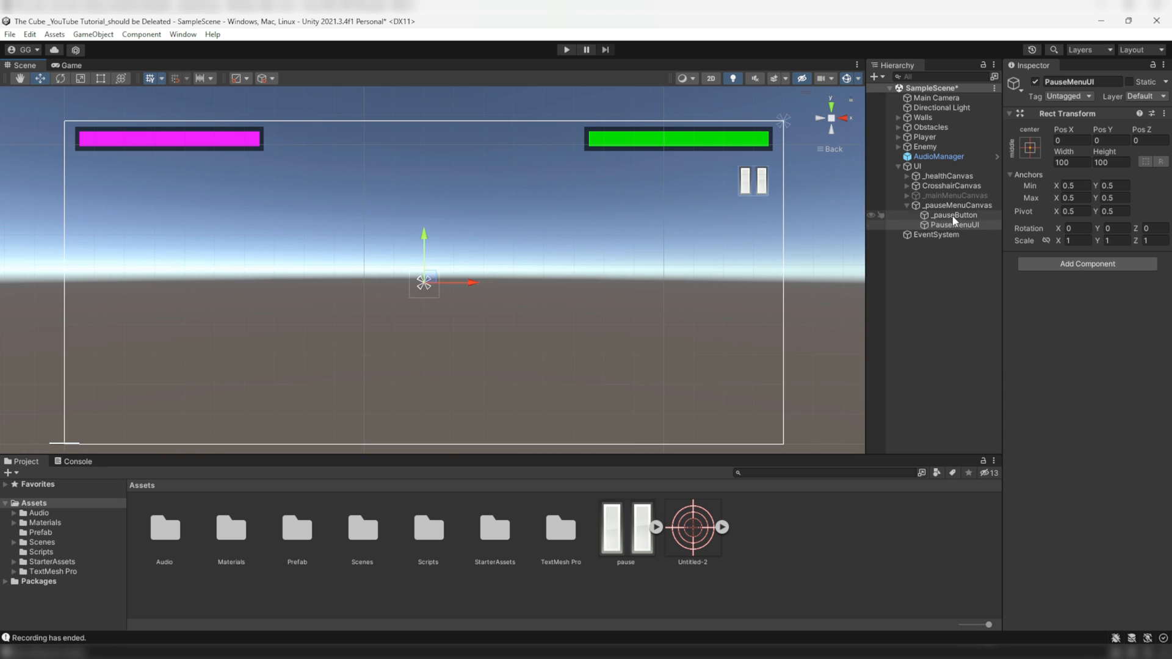
{"action": "left_click", "coordinate": [955, 225]}
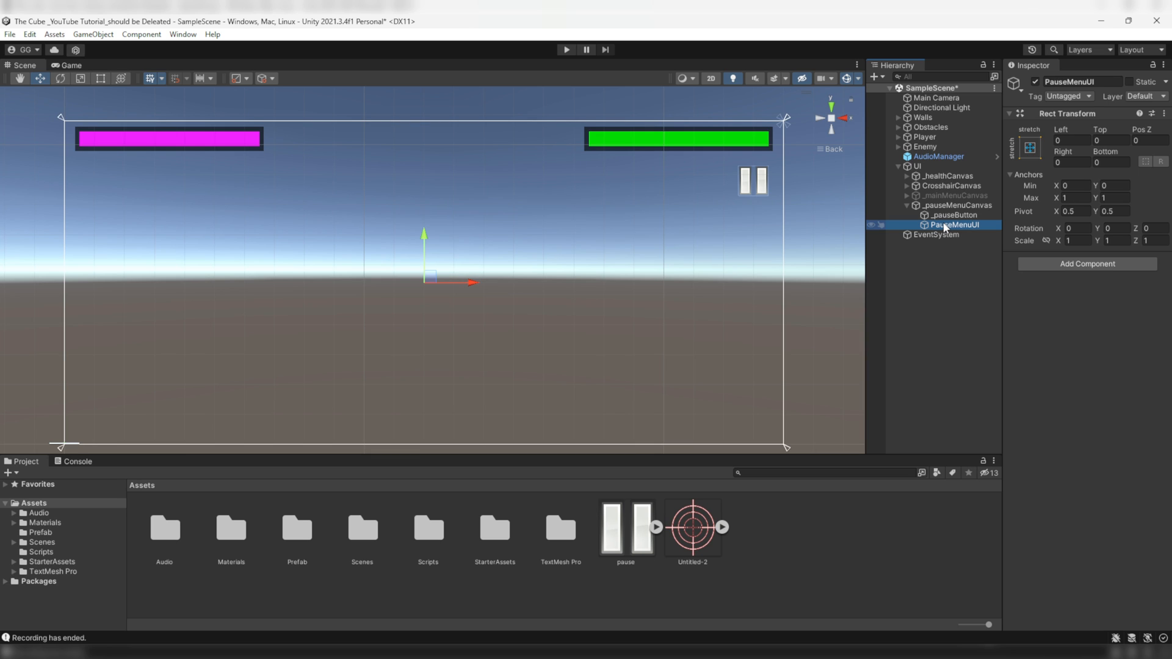
Add a full-canvas BackGround image under PauseMenuUI in translucent black.
{"action": "right_click", "coordinate": [955, 225]}
{"action": "type", "text": "BackGround"}
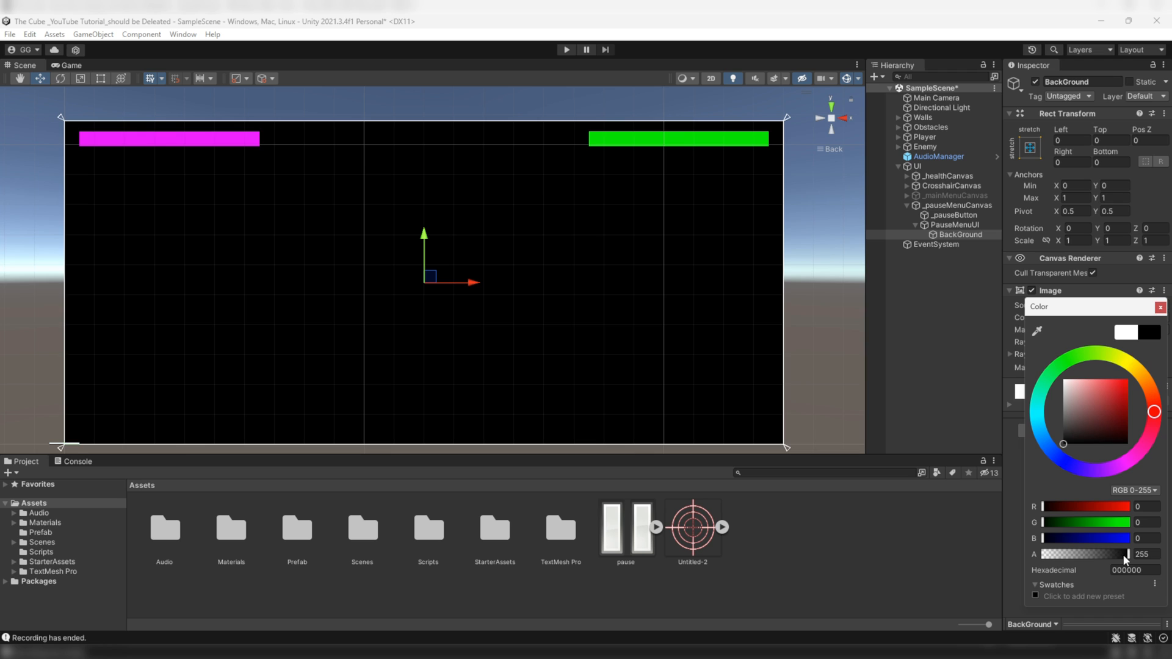
{"action": "left_click_drag", "start_coordinate": [1117, 555], "coordinate": [1109, 555]}
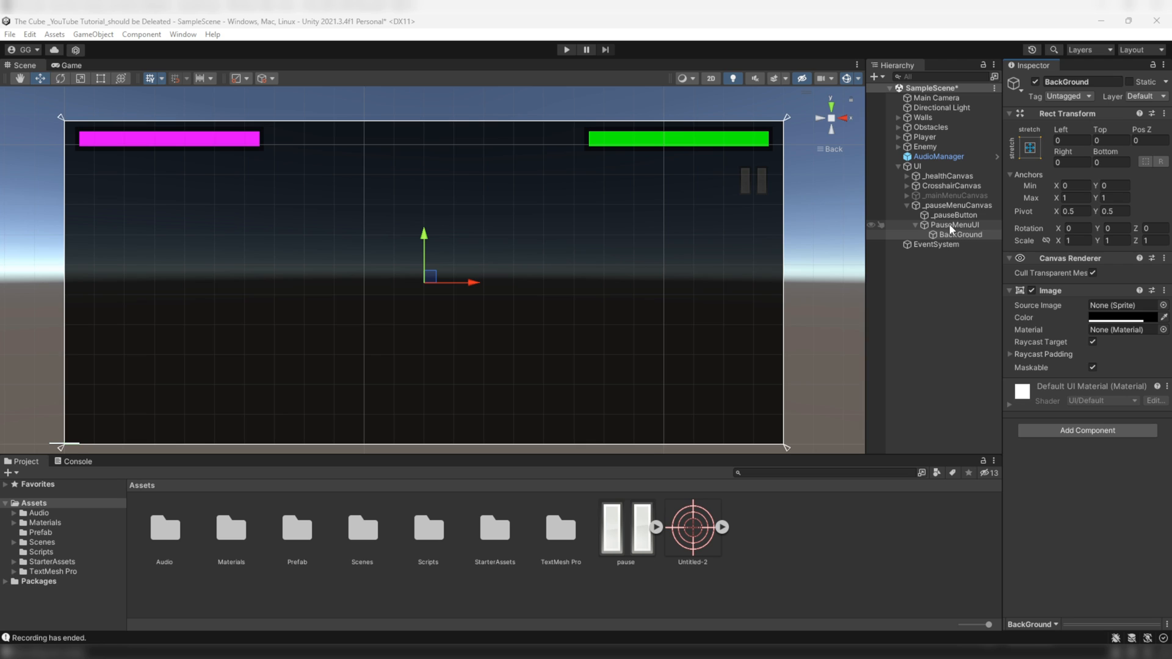
{"action": "right_click", "coordinate": [955, 224]}
{"action": "type", "text": "50"}
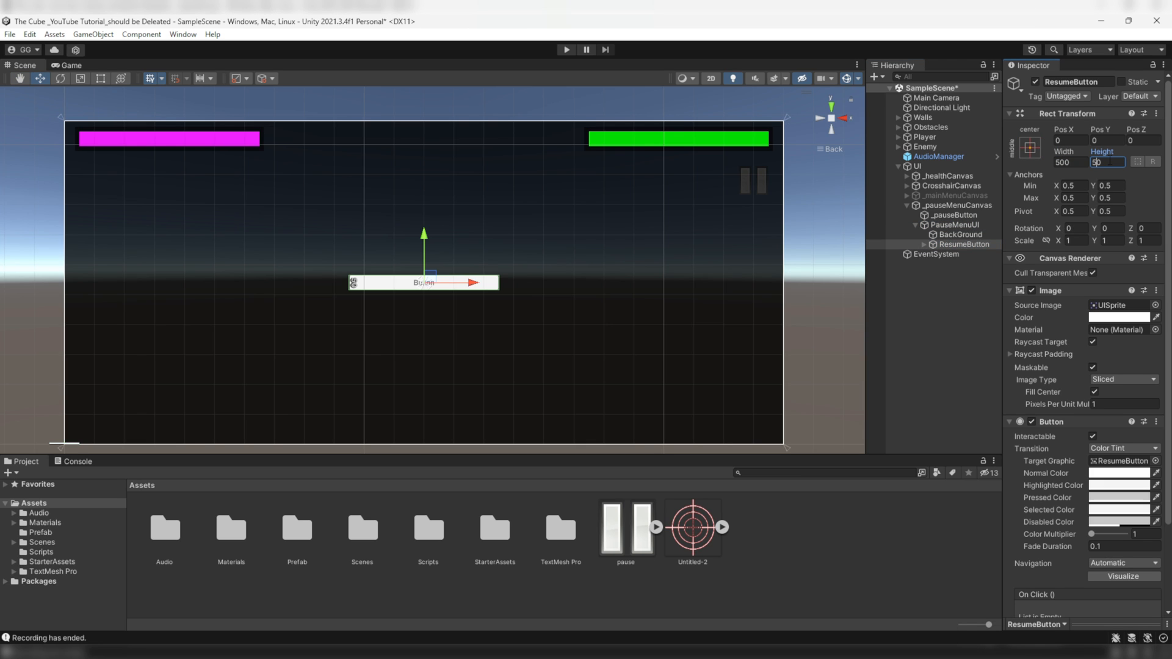
Make ResumeButton 500 wide and 100 tall with a dark colour.
{"action": "type", "text": "100"}
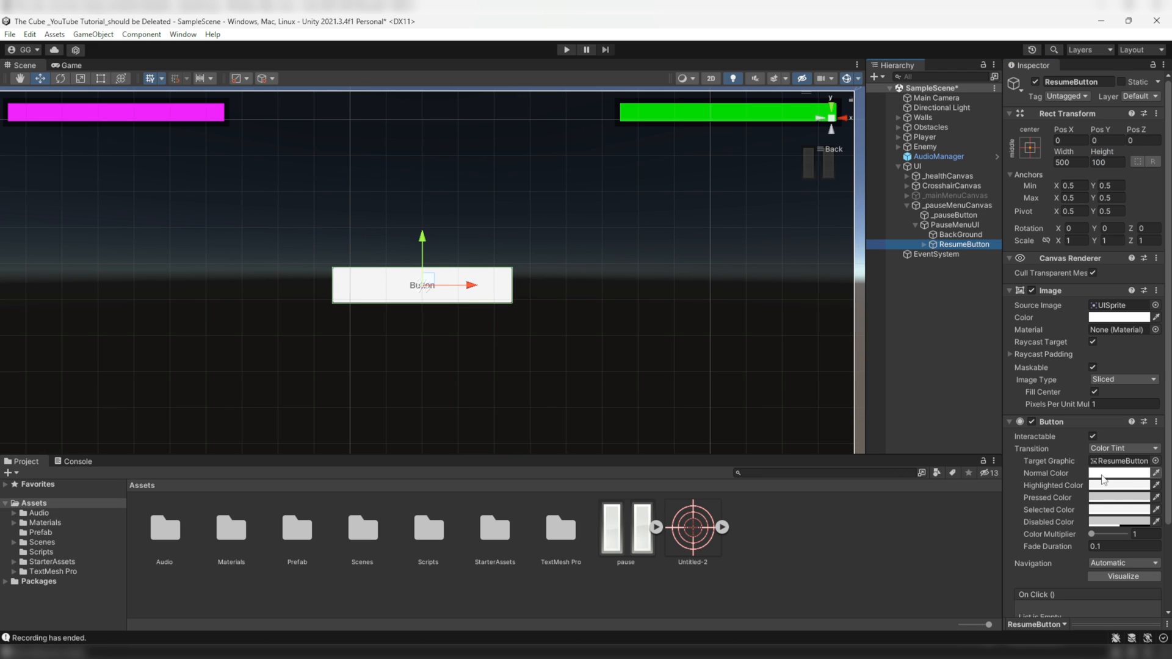
{"action": "left_click", "coordinate": [1126, 318]}
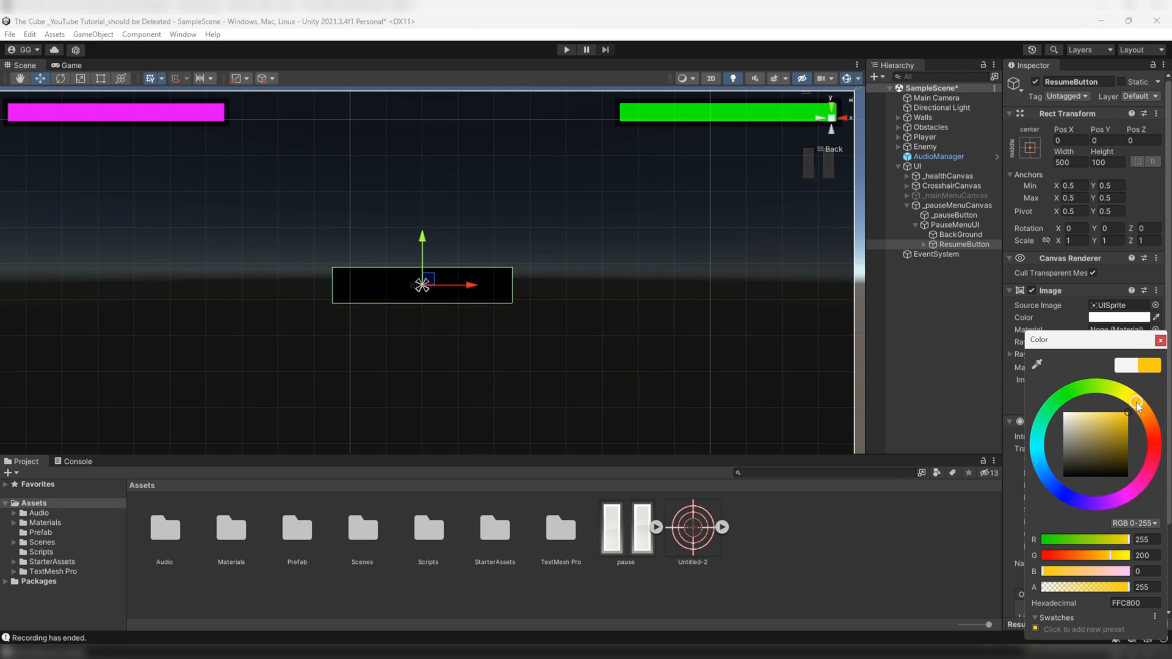
{"action": "left_click", "coordinate": [1160, 340]}
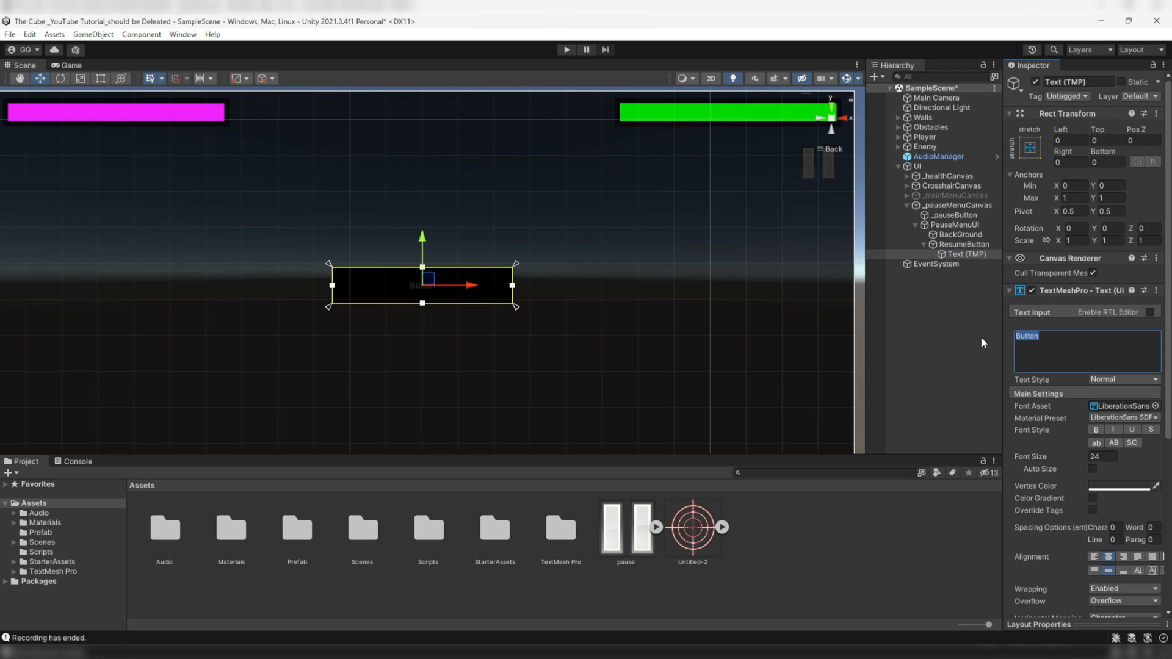
Set the button label to RESUME in bold at font size 100.
{"action": "type", "text": "RESUME"}
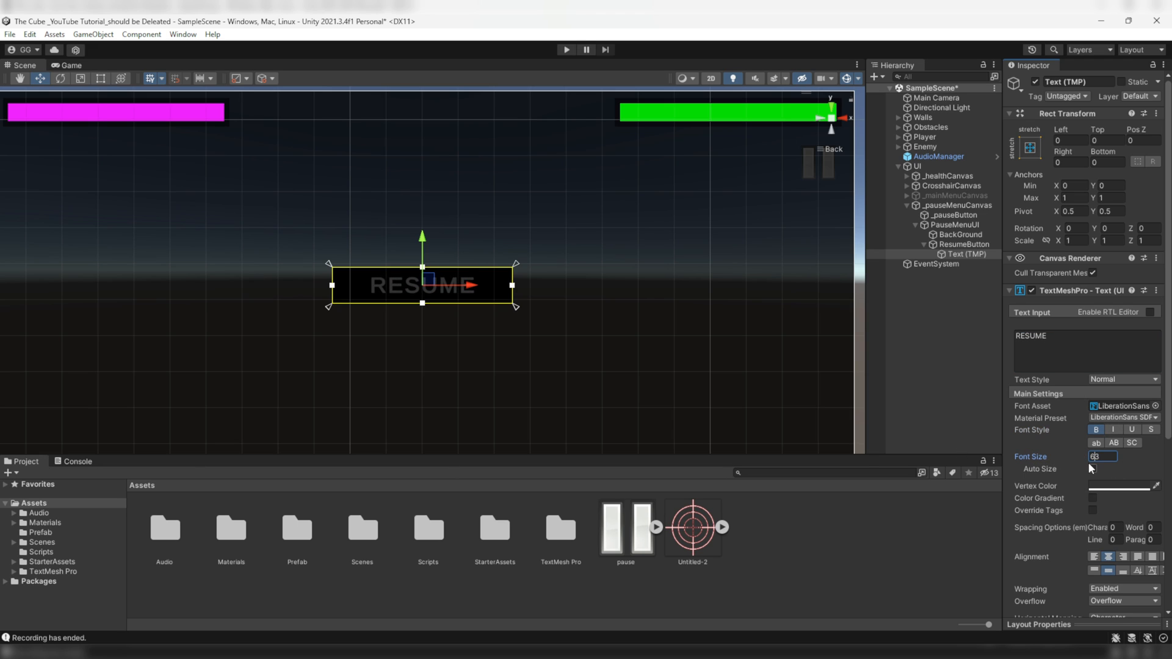
{"action": "type", "text": "100"}
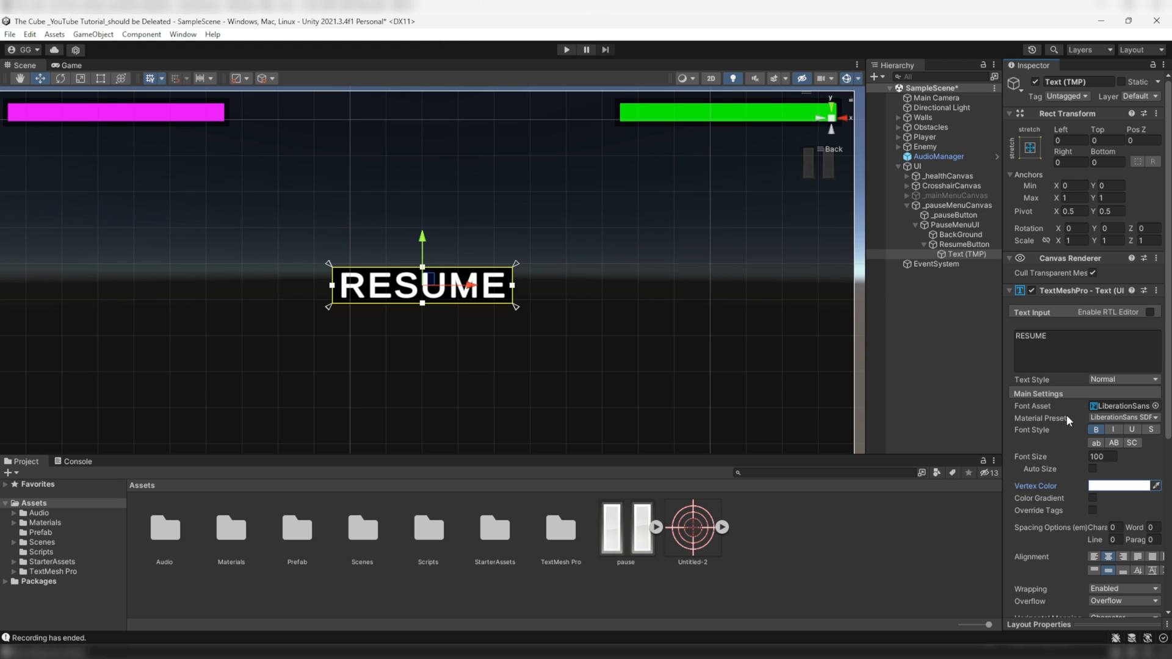
{"action": "mouse_move", "coordinate": [913, 331]}
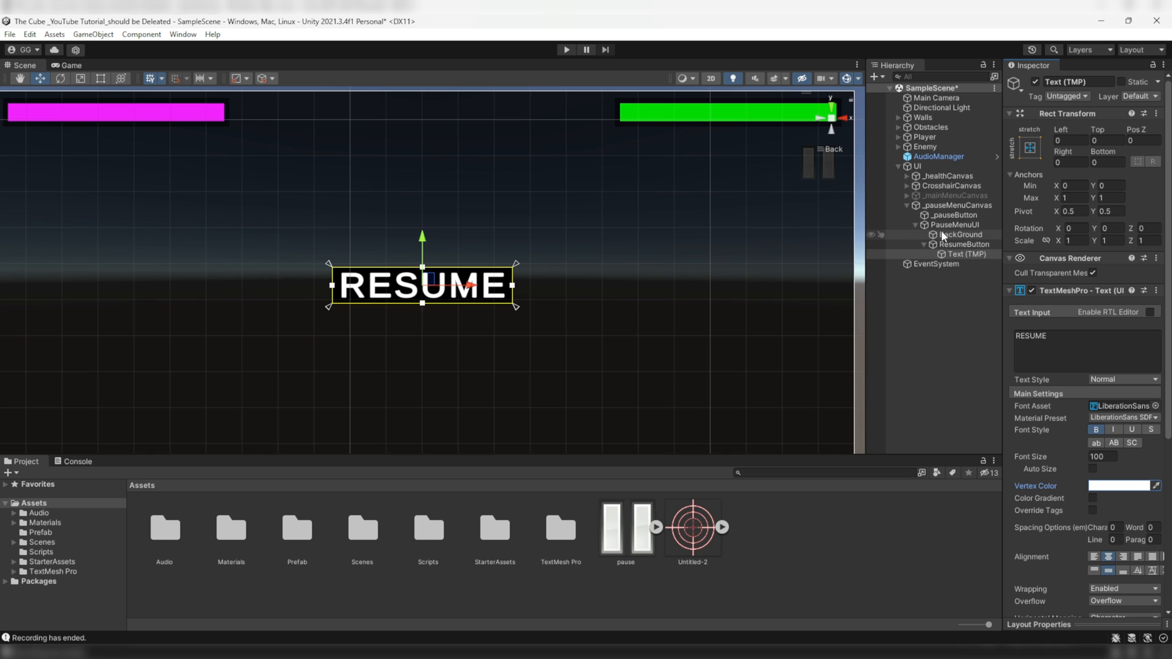
Deactivate PauseMenuUI so the overlay is hidden from the scene.
{"action": "left_click", "coordinate": [956, 225]}
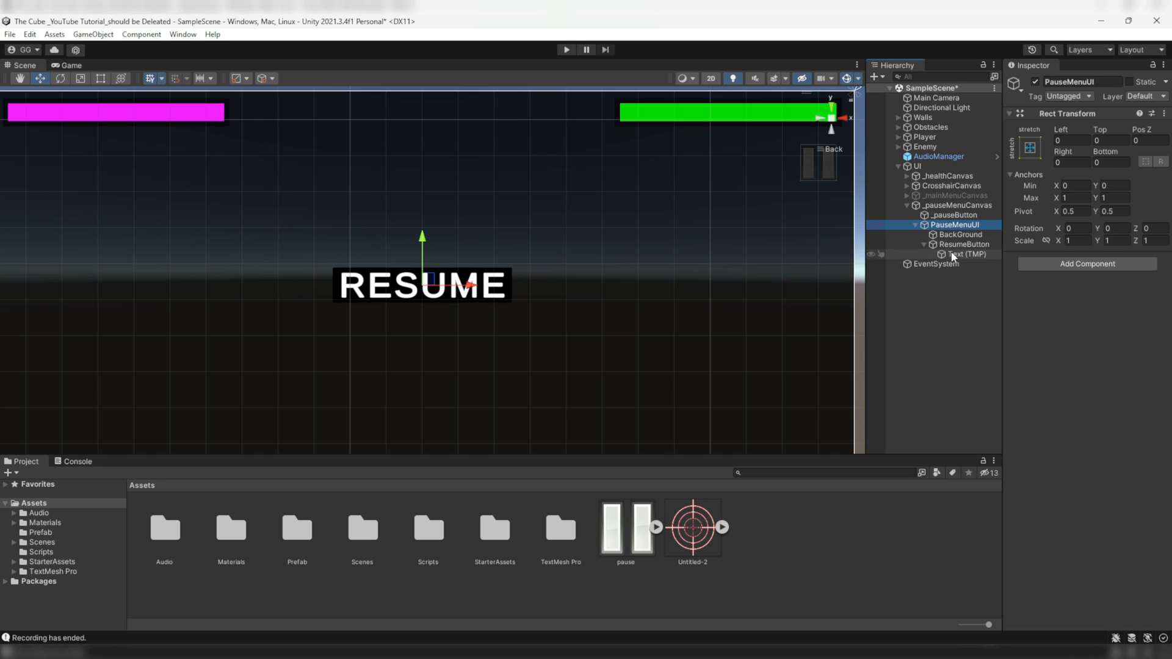
{"action": "left_click", "coordinate": [1035, 81]}
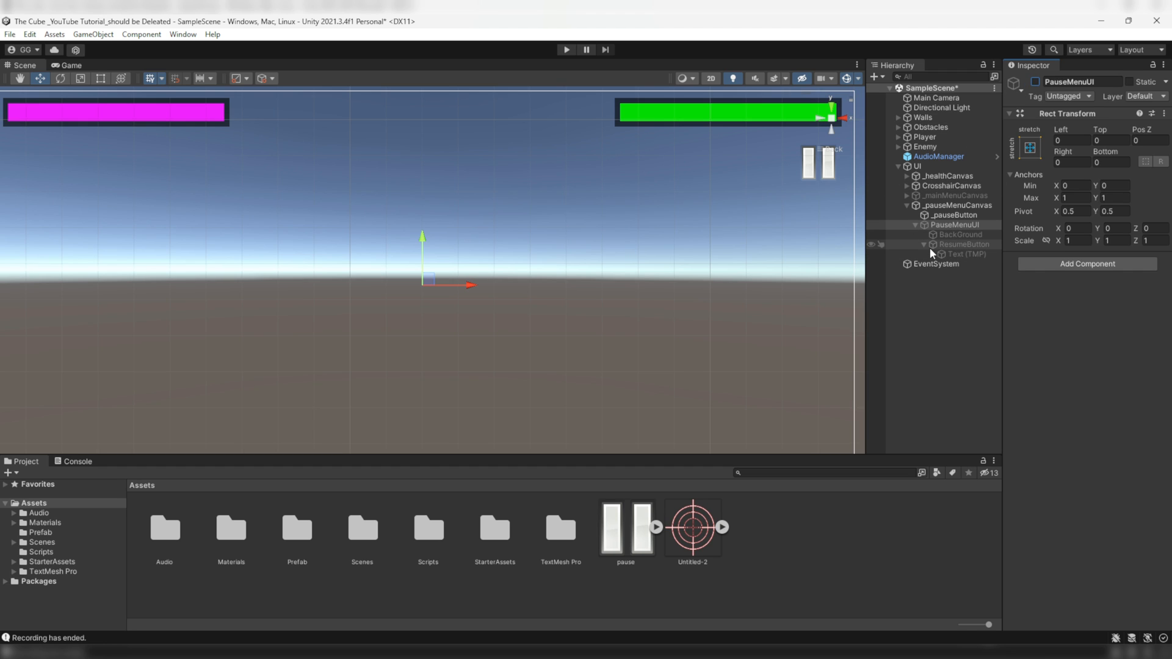
Add a first On Click entry to _pauseButton calling mainMenu.pauseButton.
{"action": "left_click", "coordinate": [952, 215]}
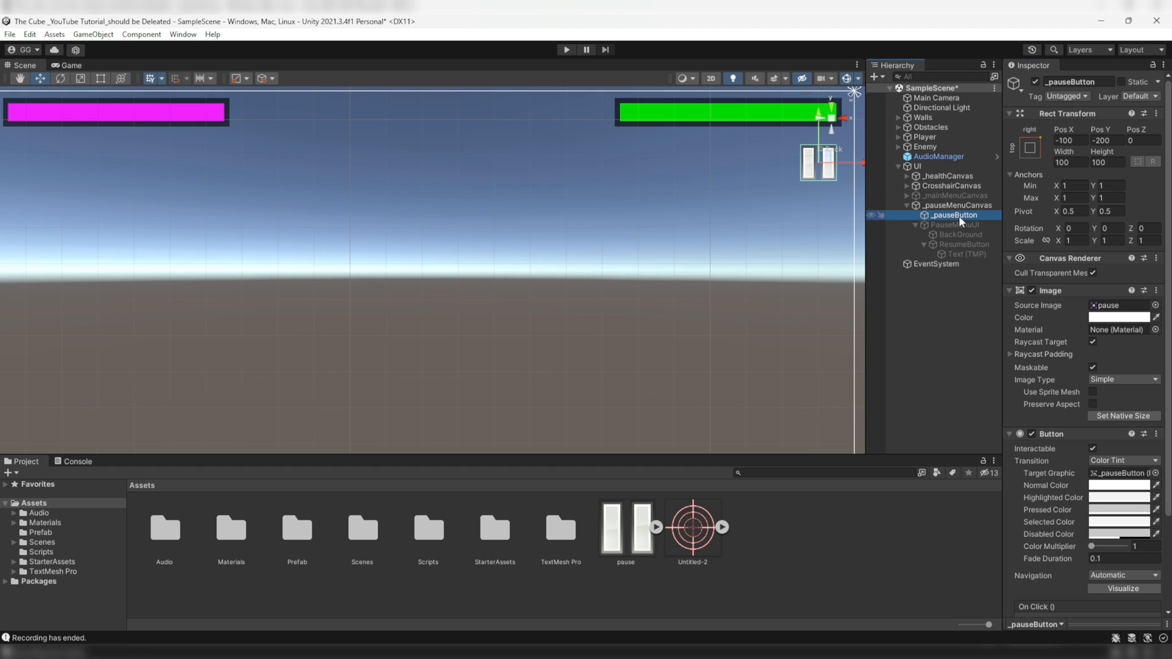
{"action": "scroll", "scroll_direction": "down", "scroll_amount": 3}
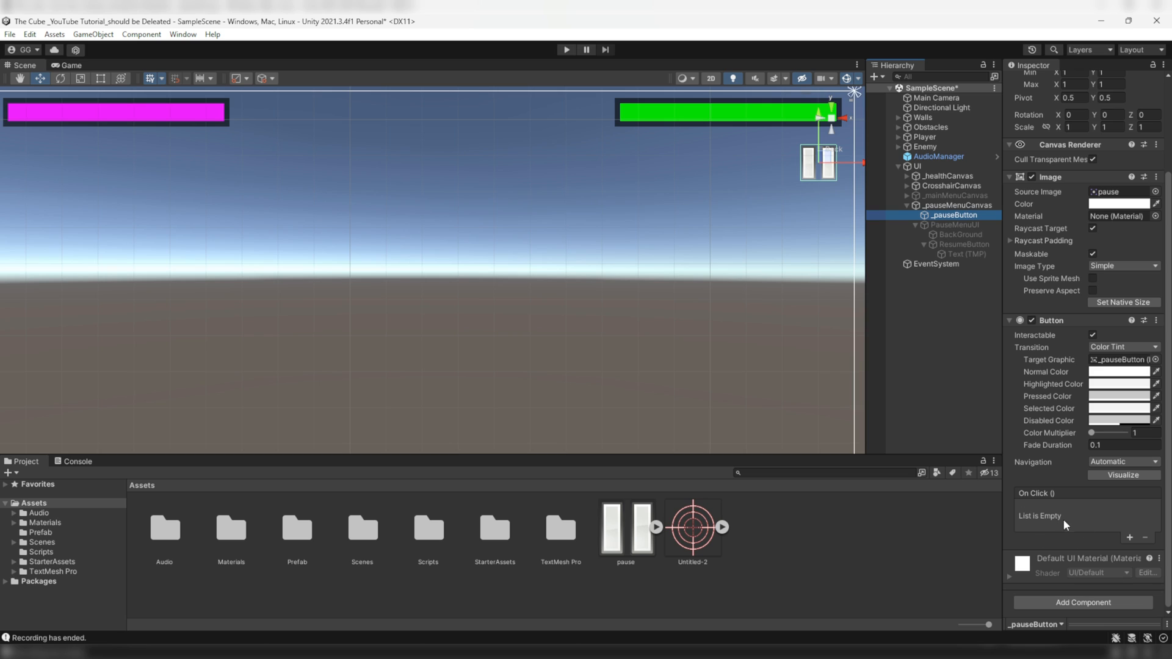
{"action": "left_click", "coordinate": [1128, 537]}
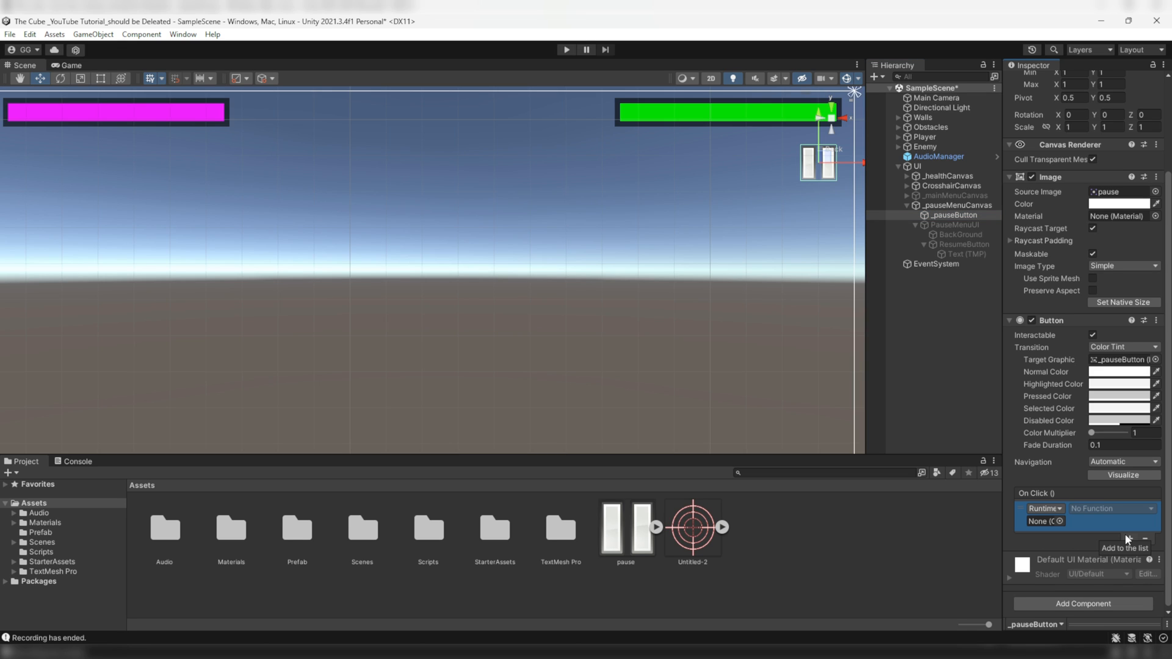
{"action": "mouse_move", "coordinate": [1131, 542]}
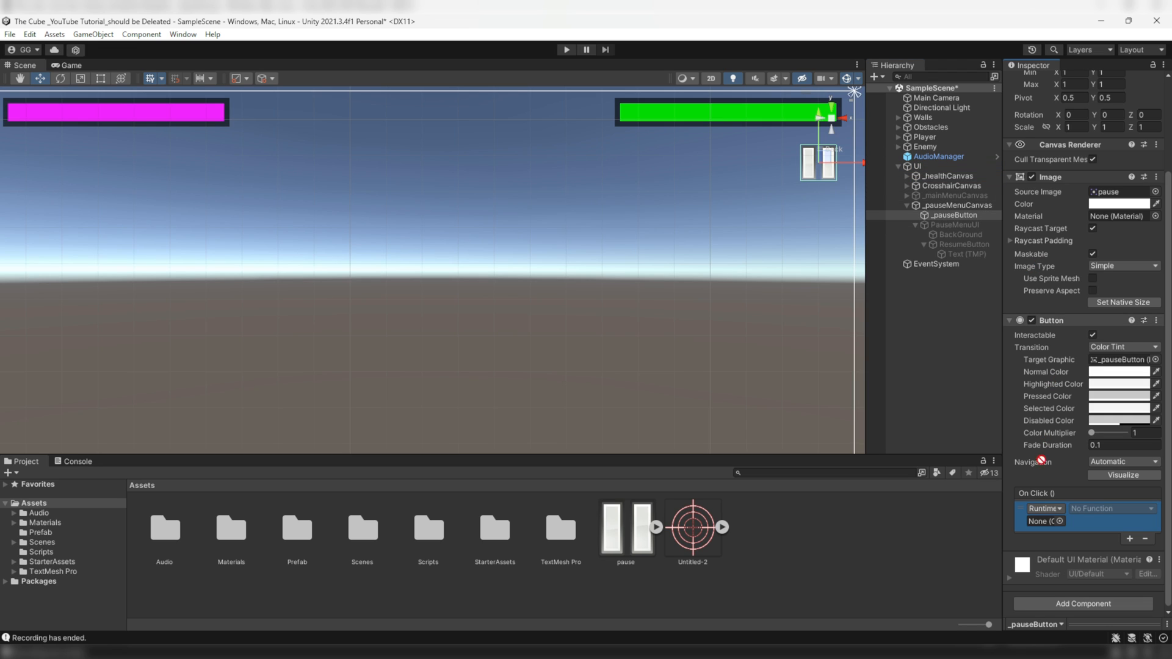
{"action": "left_click", "coordinate": [1114, 508]}
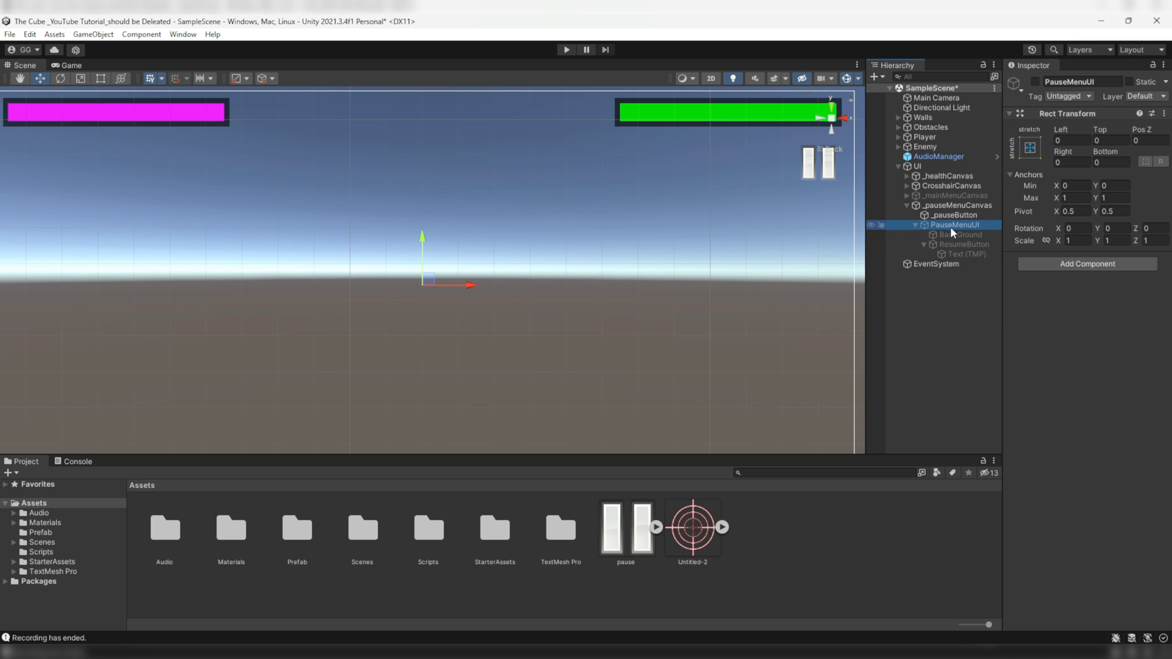
{"action": "mouse_move", "coordinate": [964, 226]}
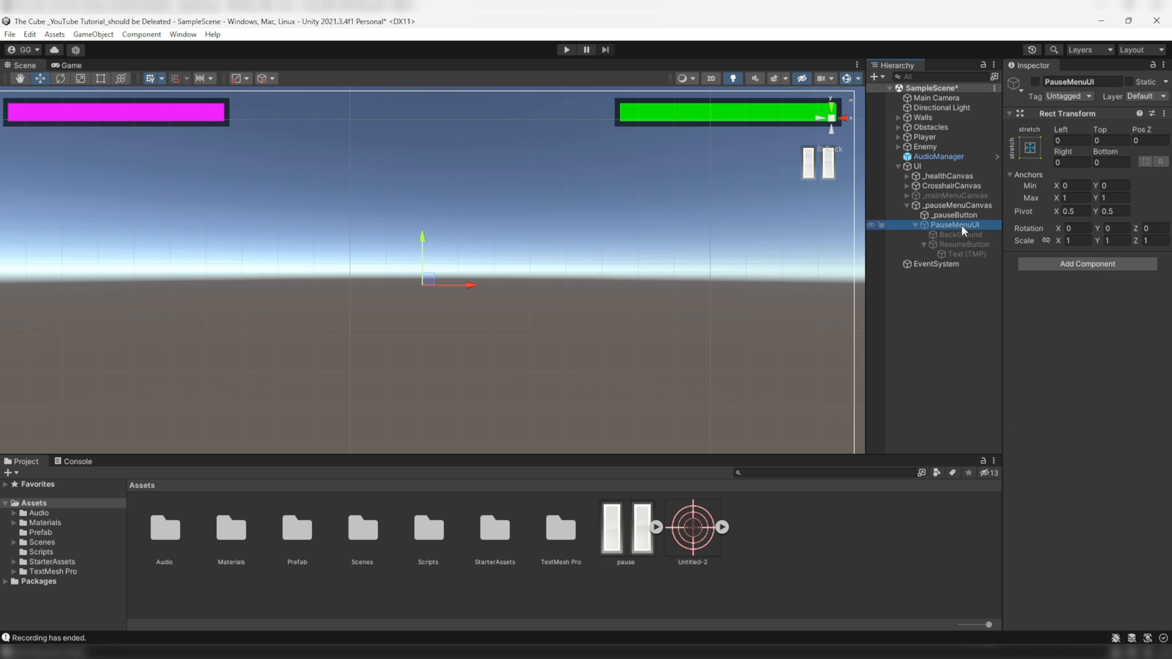
Add a second On Click entry that runs GameObject.SetActive(true) on PauseMenuUI.
{"action": "left_click", "coordinate": [952, 215]}
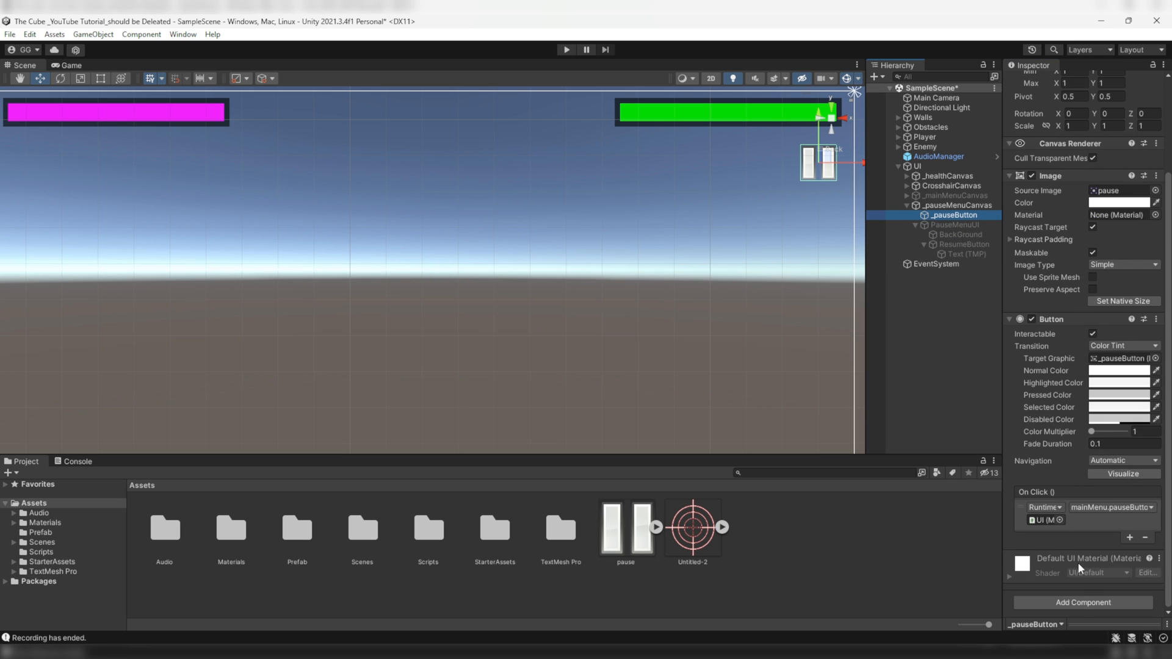
{"action": "left_click", "coordinate": [1130, 536]}
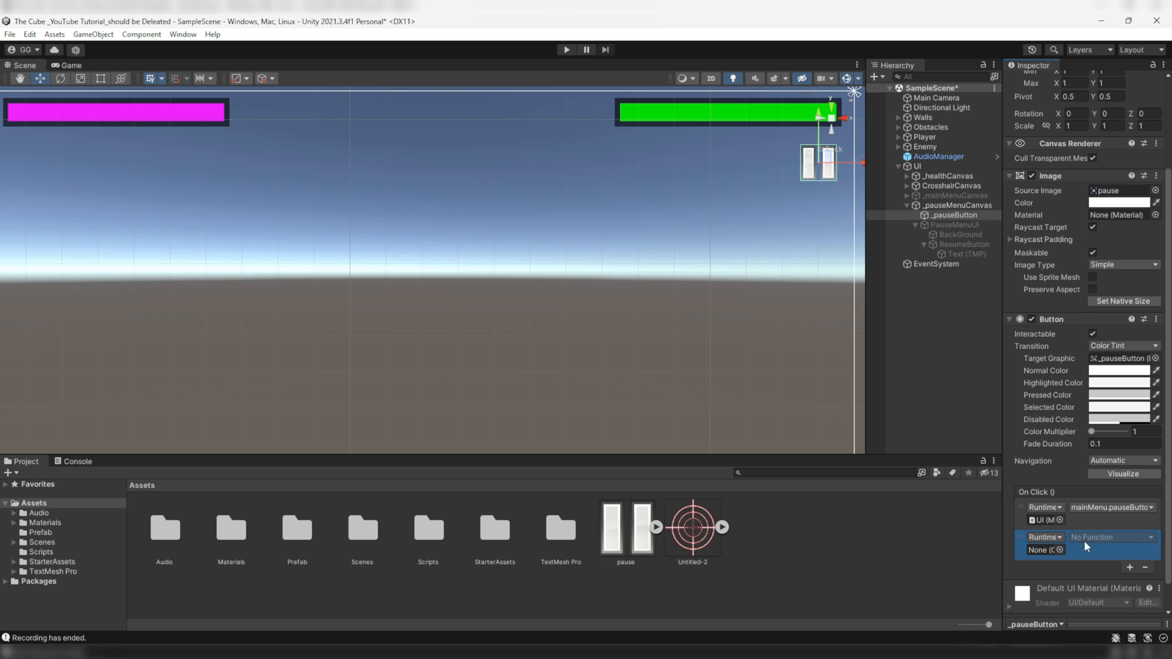
{"action": "left_click", "coordinate": [955, 225]}
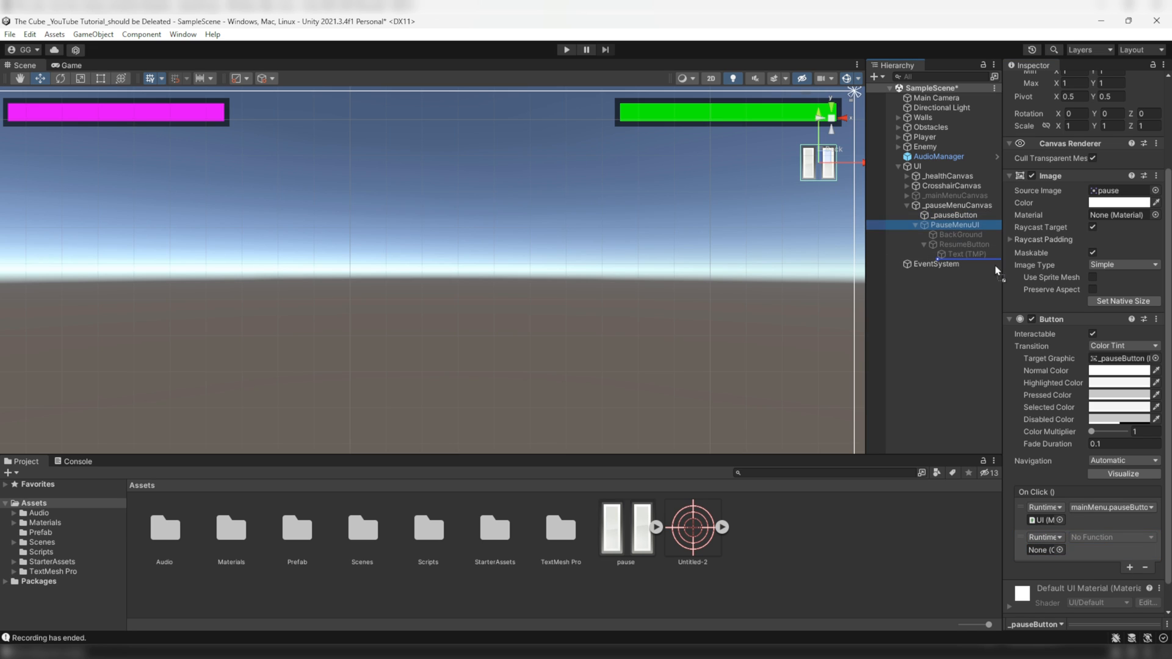
{"action": "left_click", "coordinate": [1110, 537]}
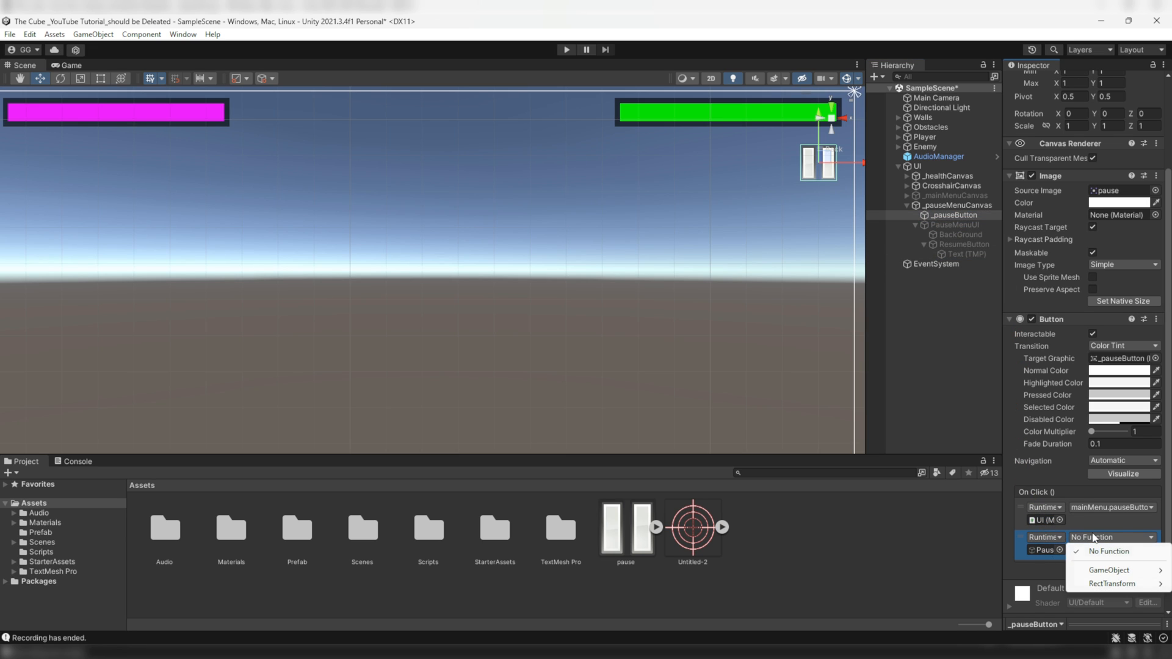
{"action": "left_click", "coordinate": [1114, 570]}
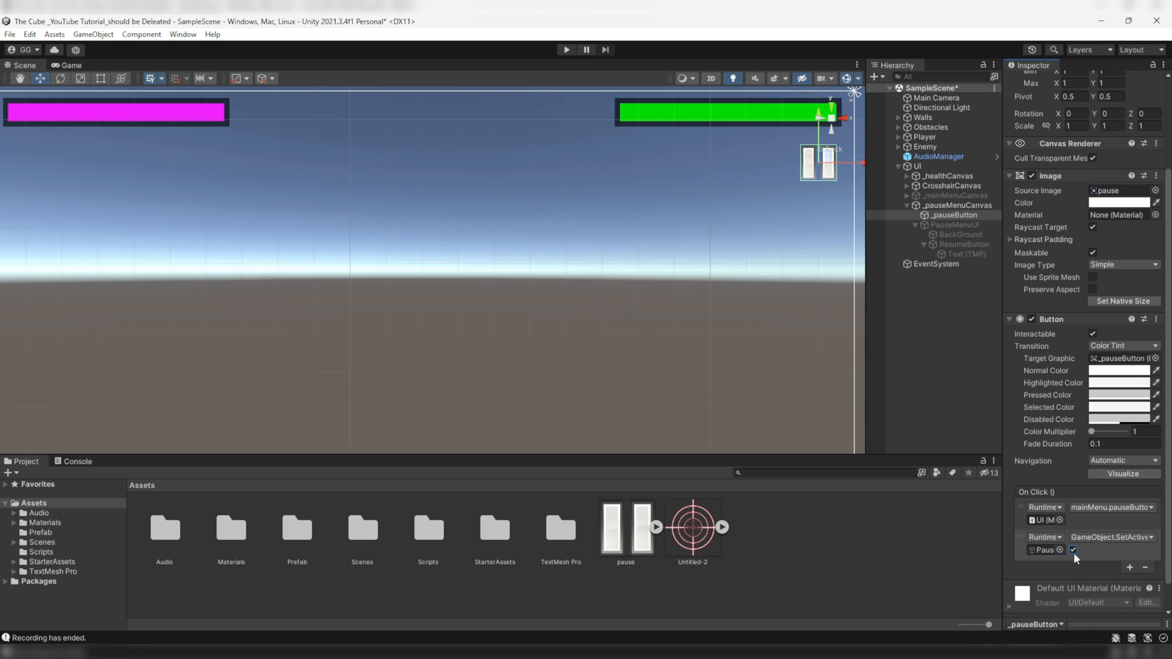
{"action": "mouse_move", "coordinate": [811, 196]}
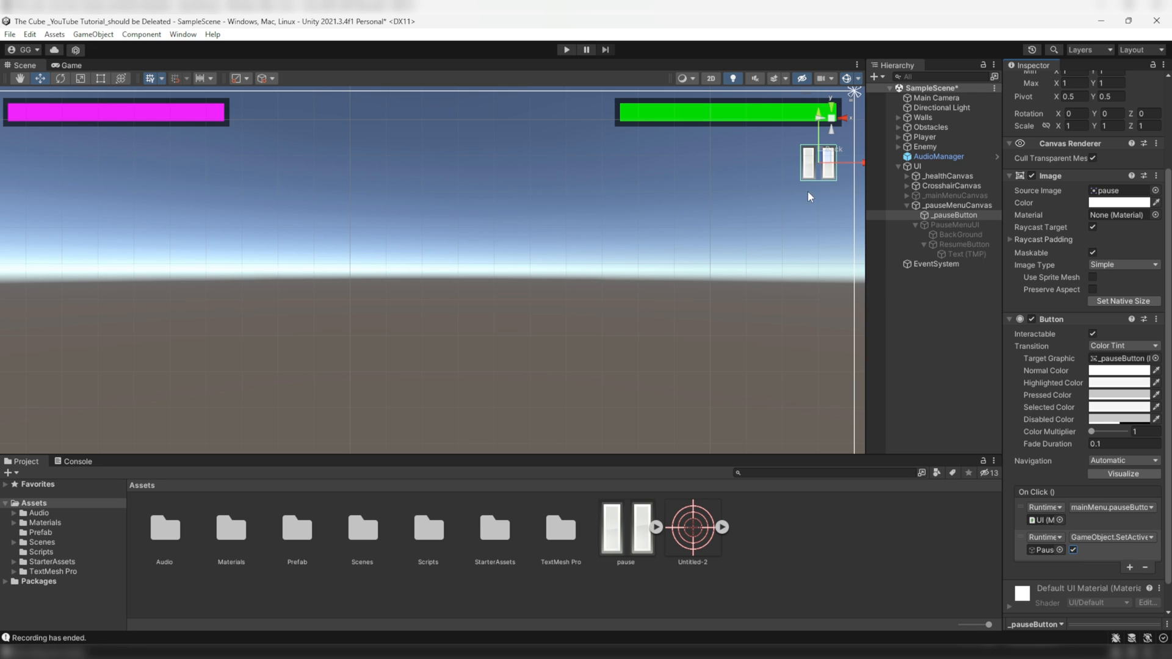
{"action": "mouse_move", "coordinate": [806, 178]}
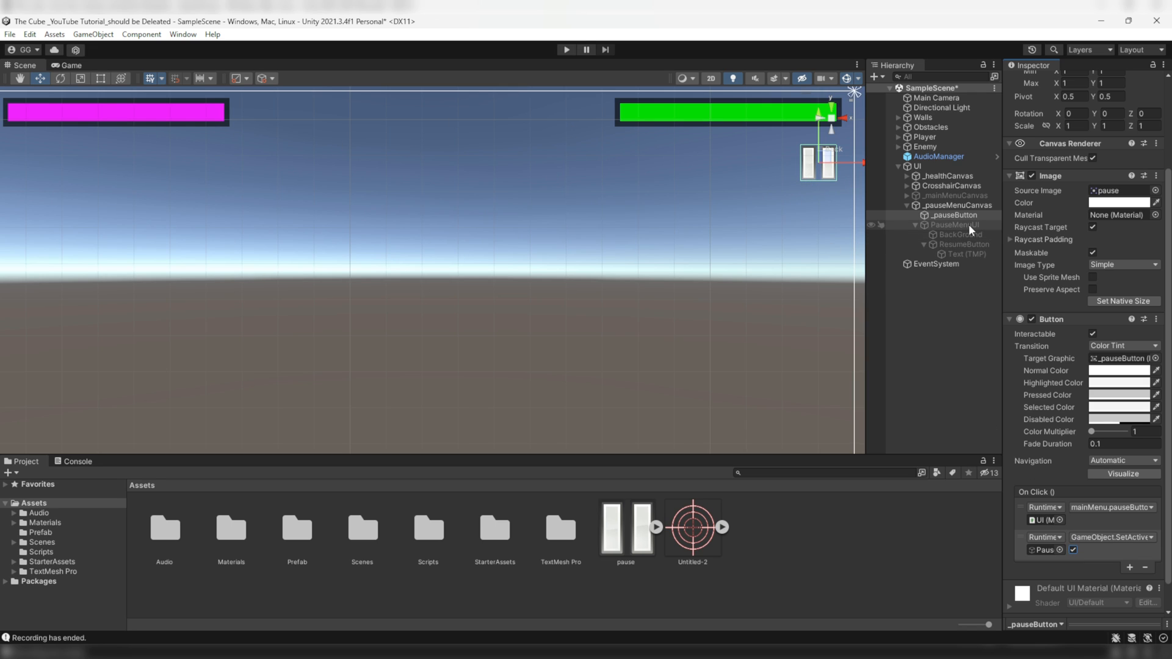
Select ResumeButton under PauseMenuUI to show its Button component in the Inspector.
{"action": "left_click", "coordinate": [955, 225]}
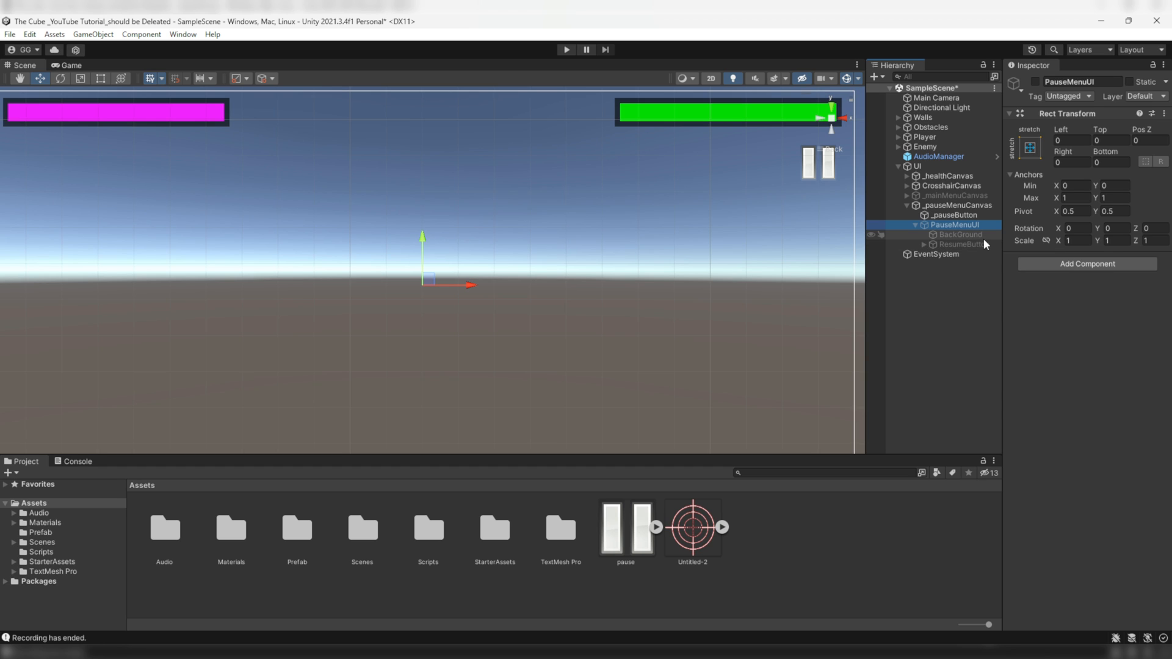
{"action": "mouse_move", "coordinate": [957, 244]}
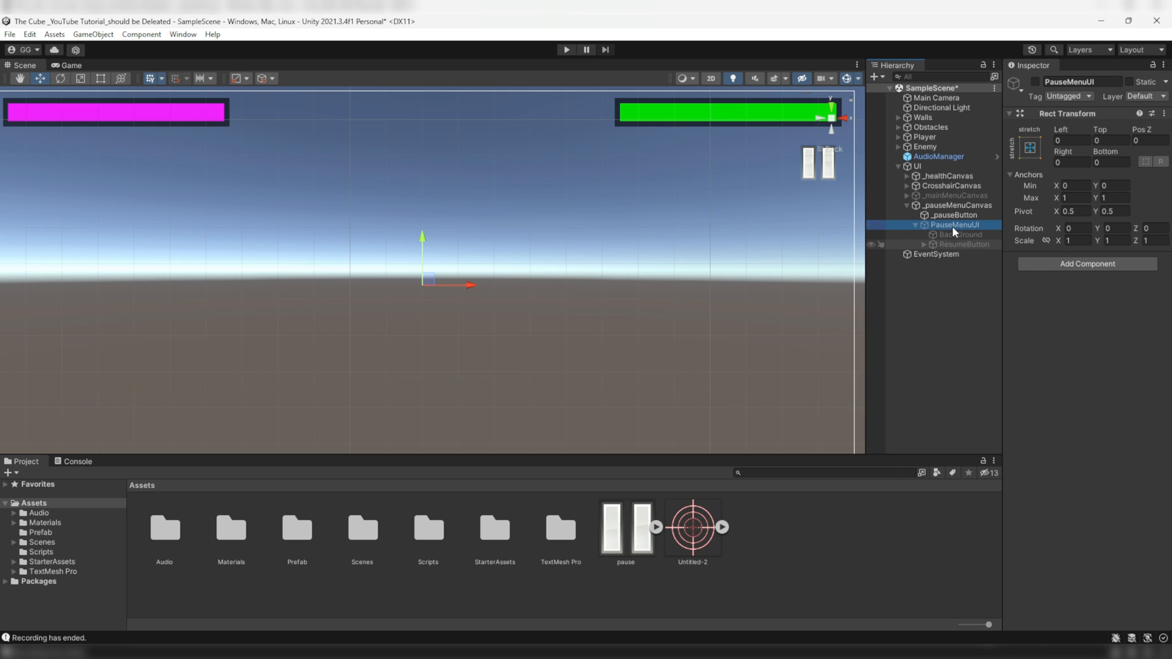
{"action": "left_click", "coordinate": [952, 215]}
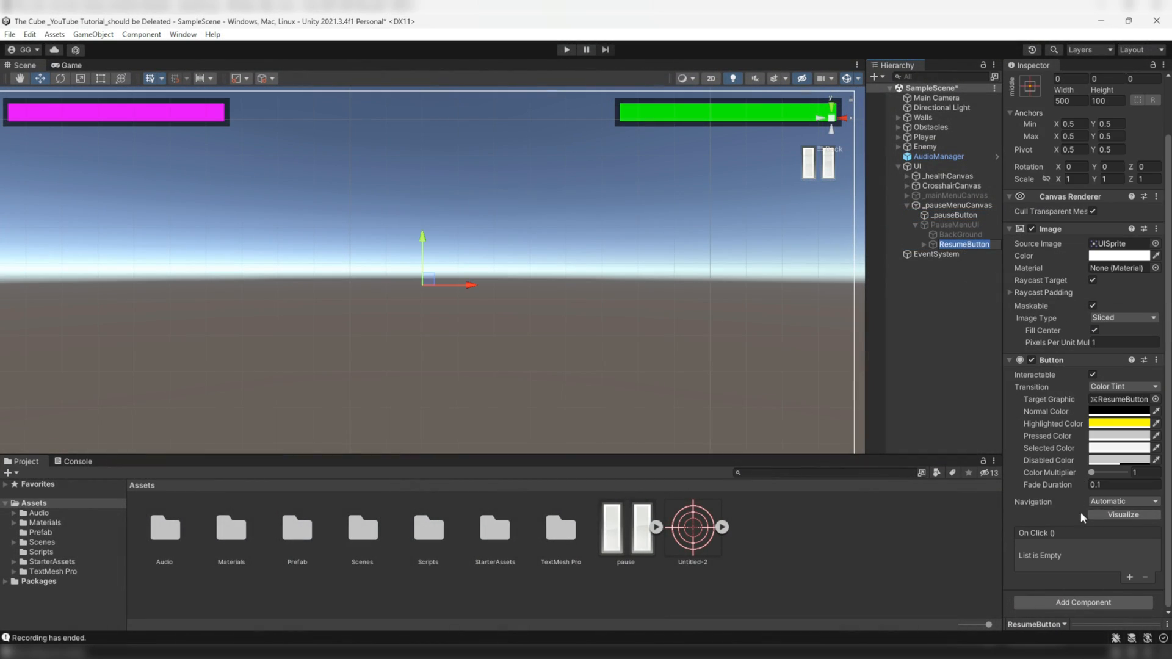
Make ResumeButton's click event deactivate PauseMenuUI, re-enable _mainMenuCanvas, and start Play mode.
{"action": "left_click", "coordinate": [1133, 577]}
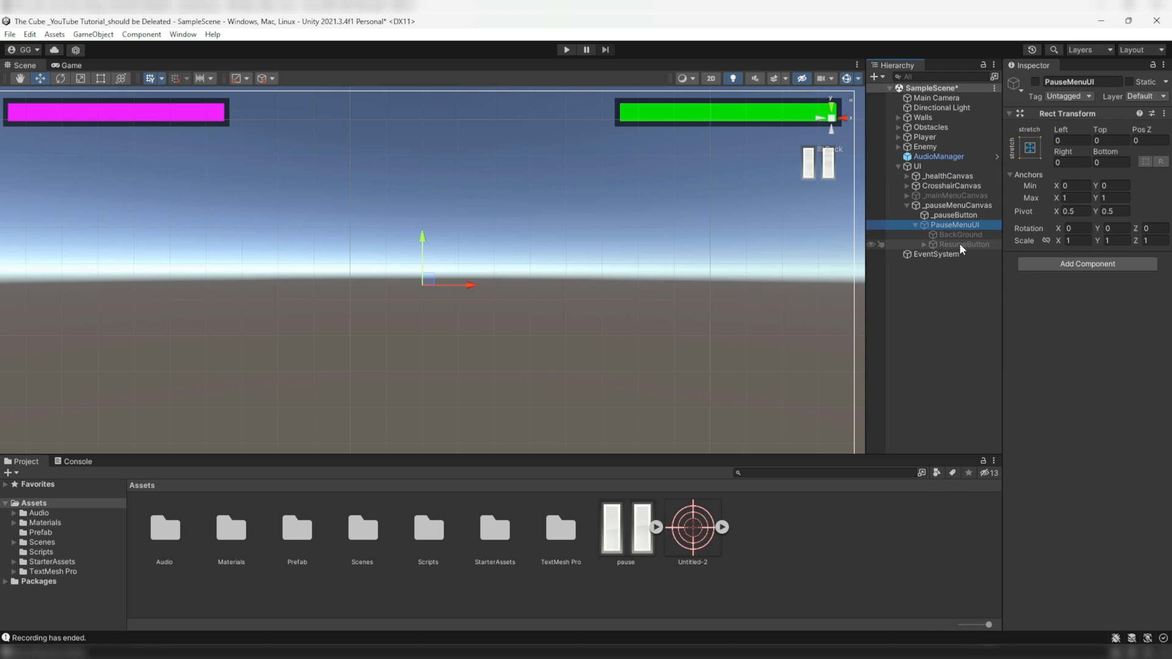
{"action": "left_click", "coordinate": [963, 243]}
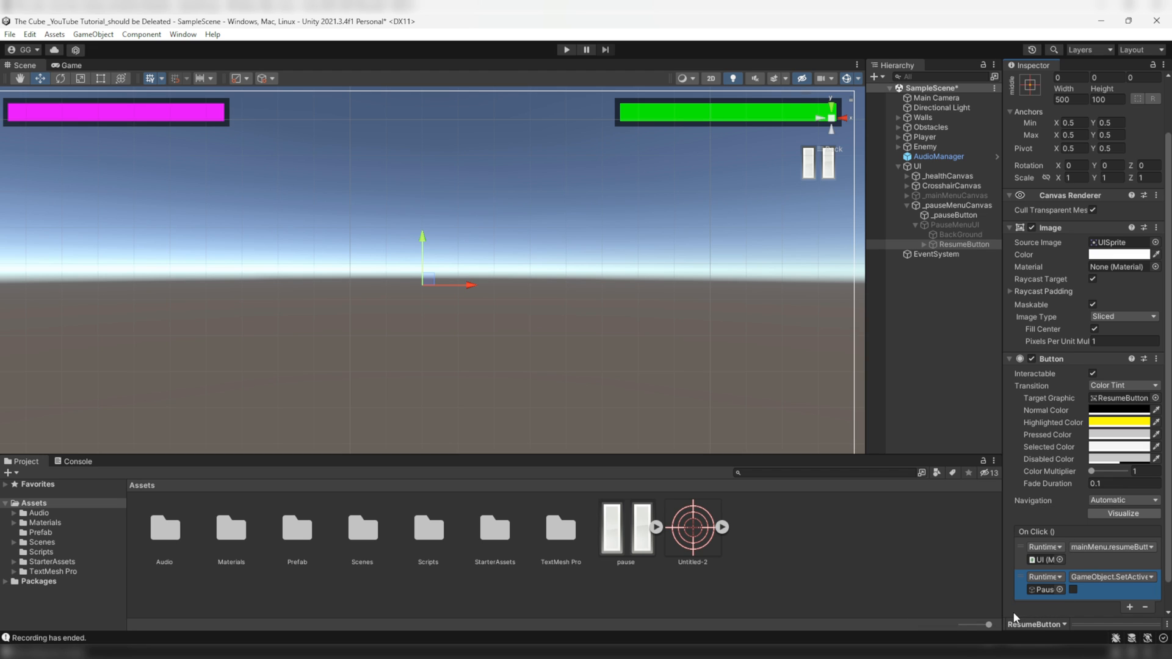
{"action": "mouse_move", "coordinate": [1028, 225]}
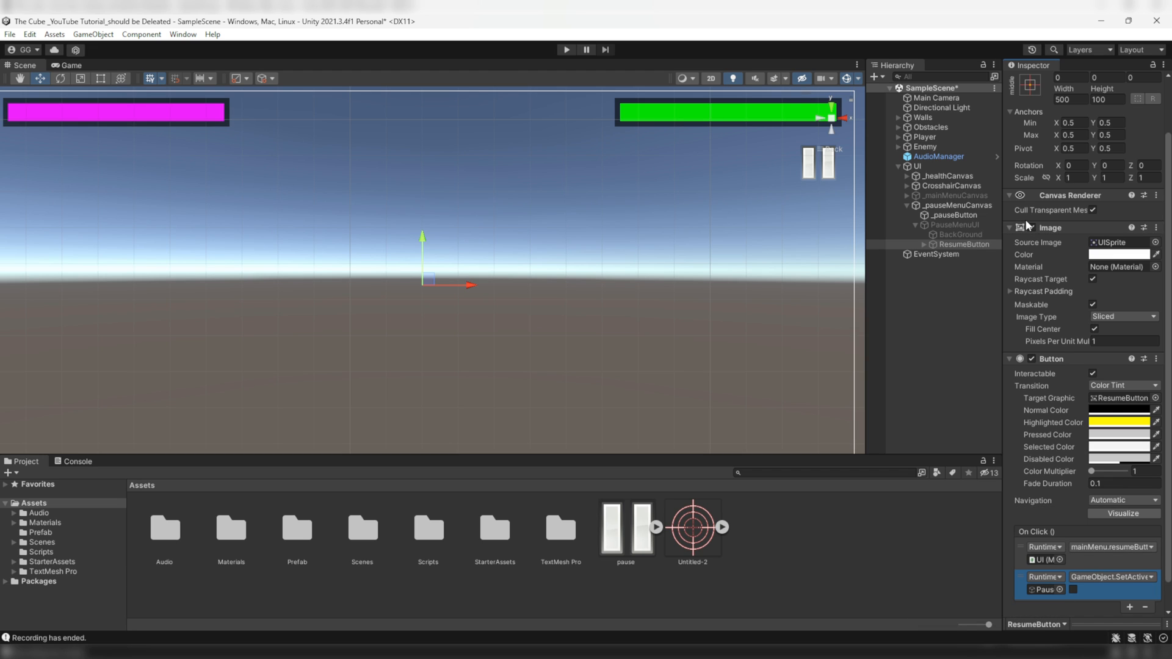
{"action": "left_click", "coordinate": [955, 195]}
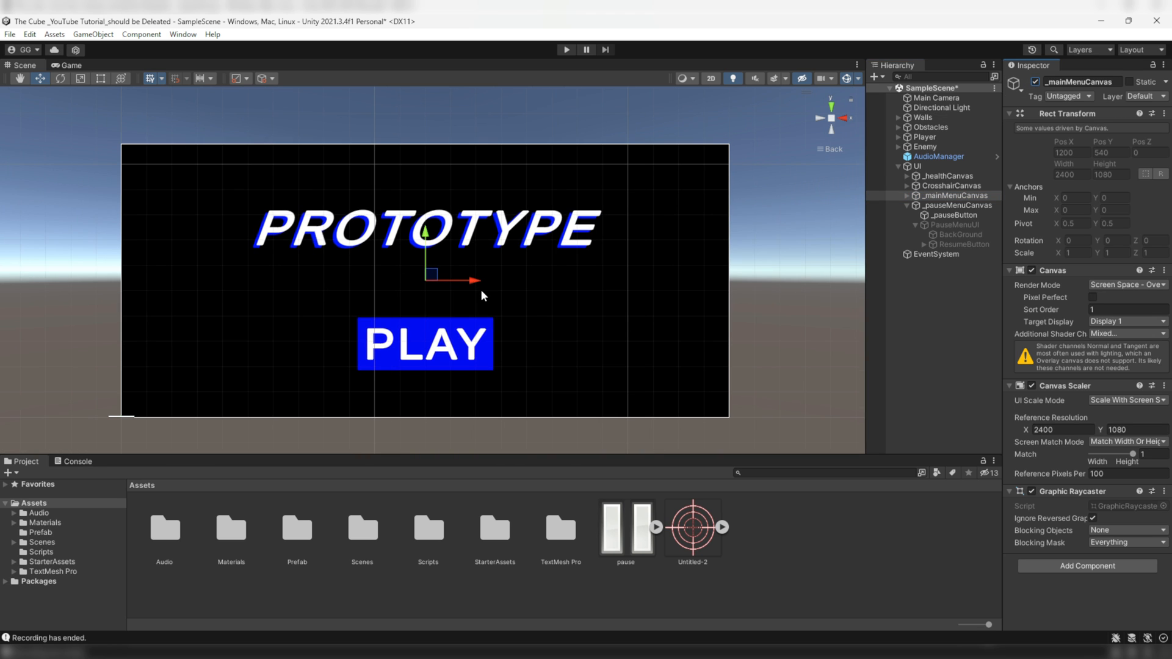
{"action": "mouse_move", "coordinate": [567, 59]}
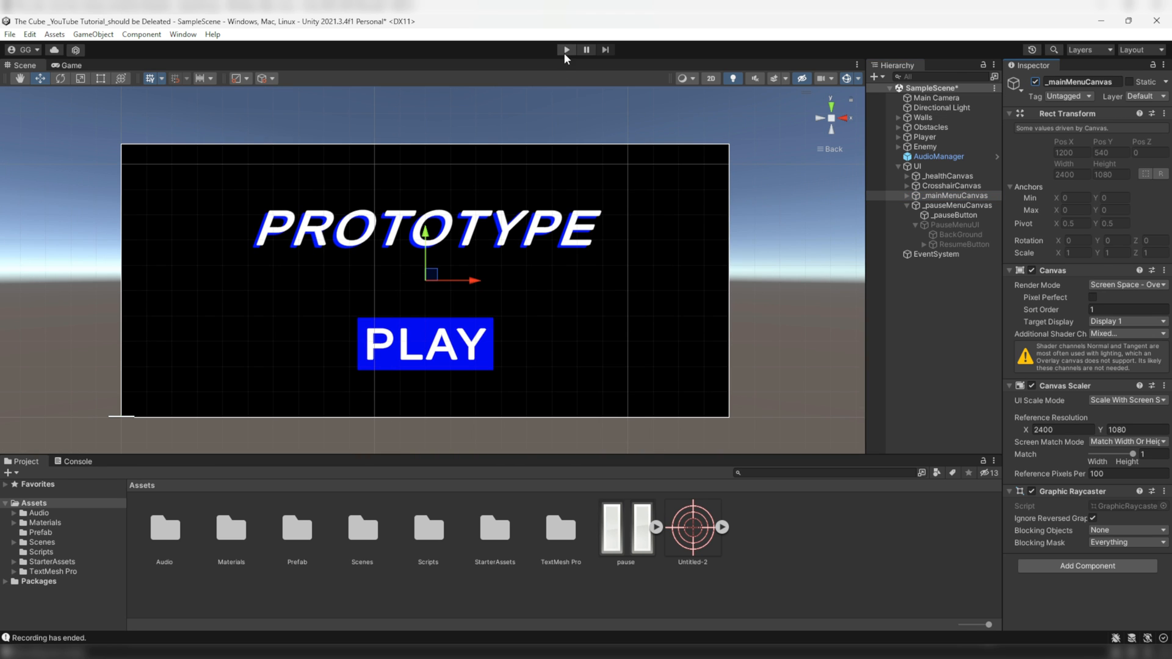
{"action": "left_click", "coordinate": [566, 48]}
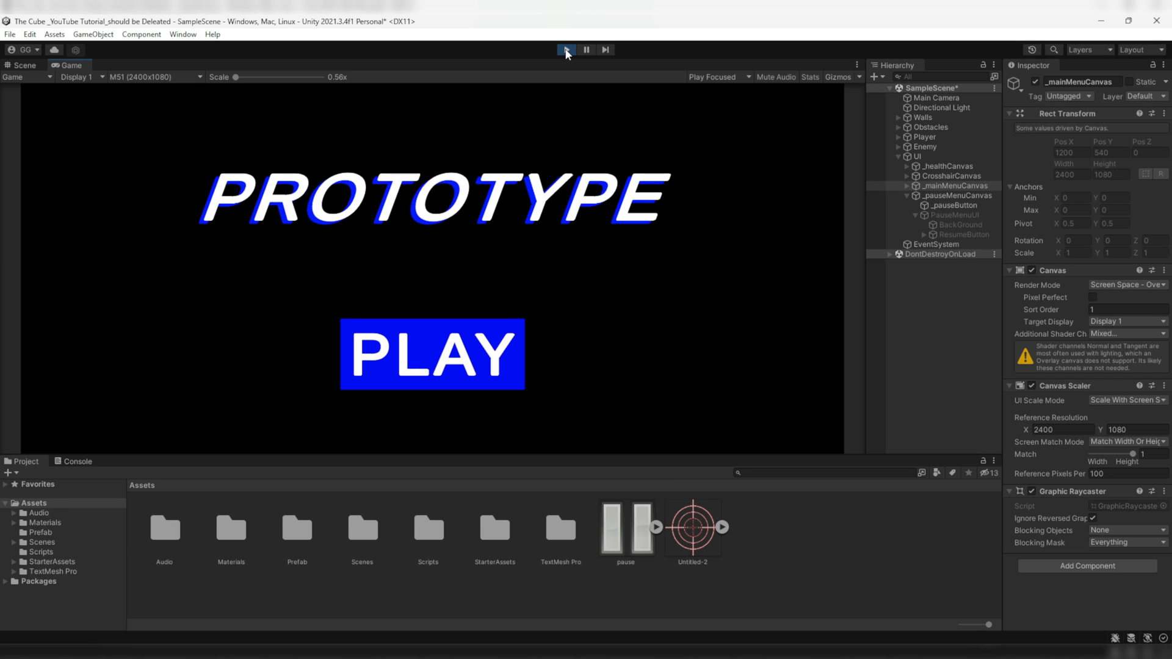
Playtest from the main menu: pause to show the RESUME overlay and resume play, twice.
{"action": "left_click", "coordinate": [432, 355]}
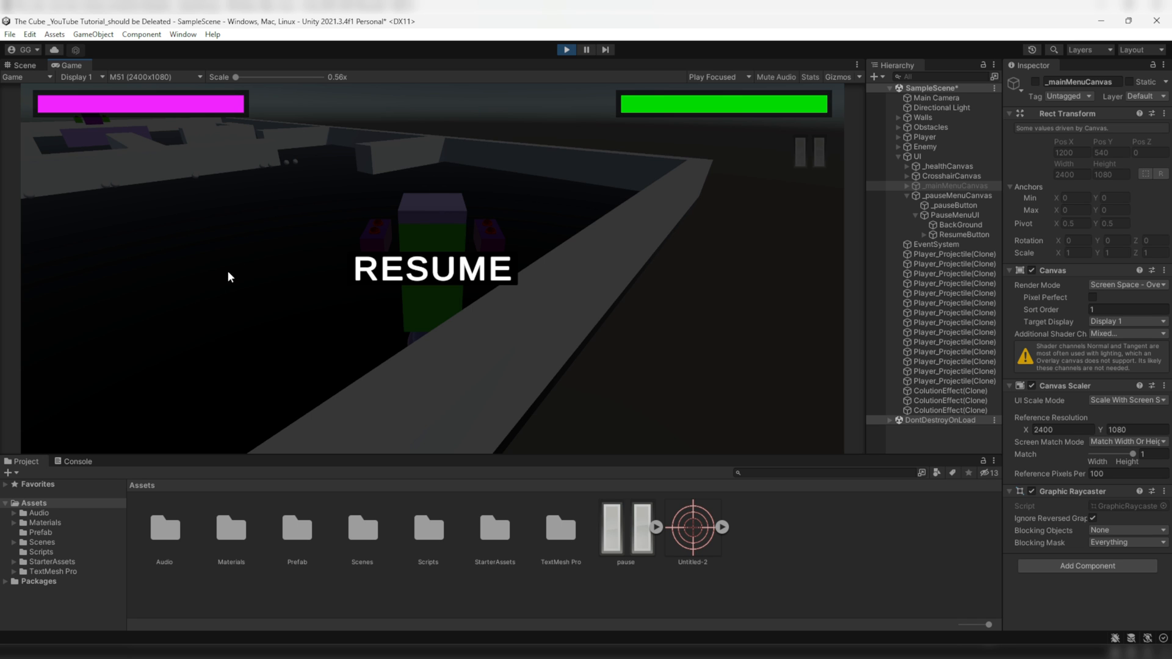
{"action": "mouse_move", "coordinate": [466, 277]}
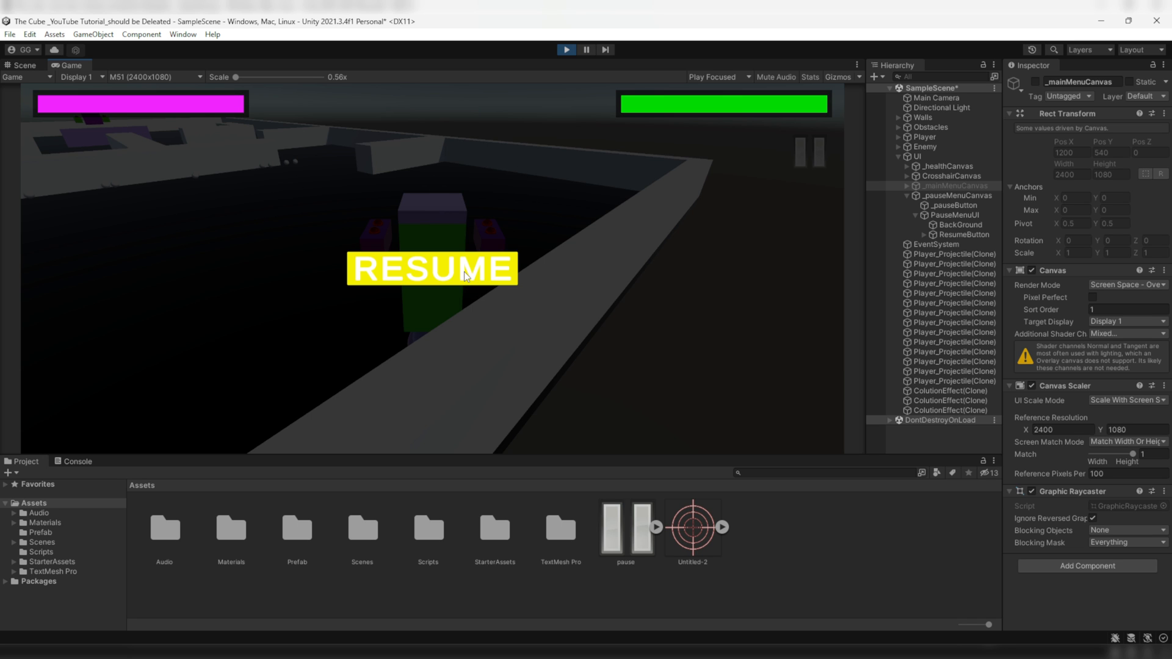
{"action": "left_click", "coordinate": [466, 275]}
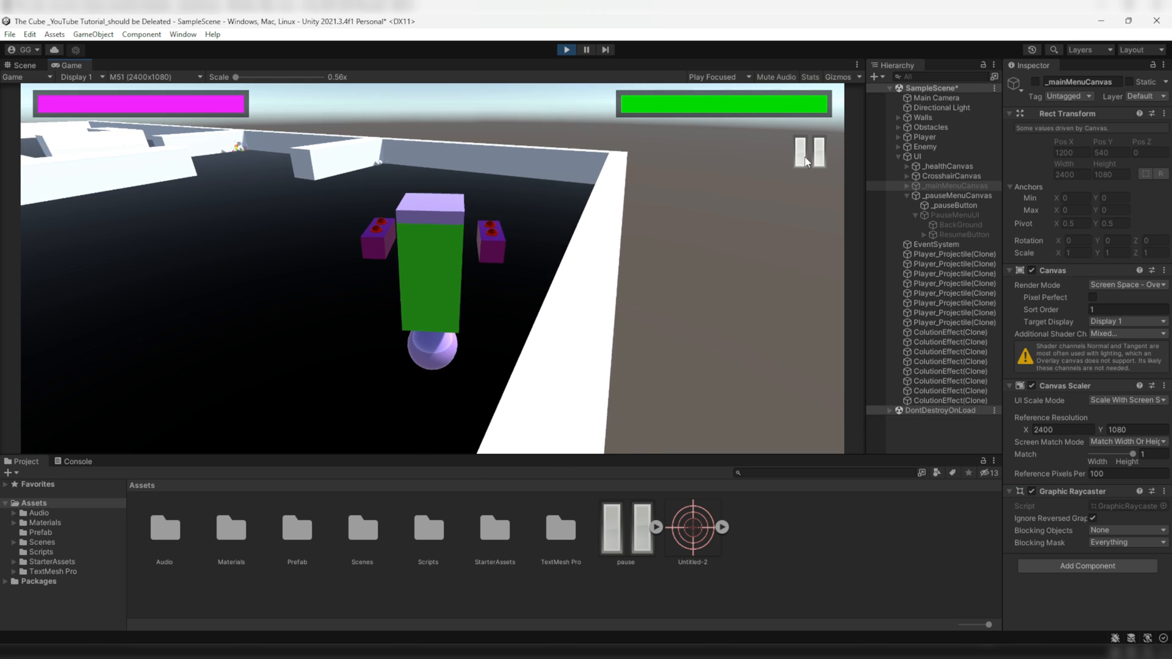
{"action": "left_click", "coordinate": [811, 154]}
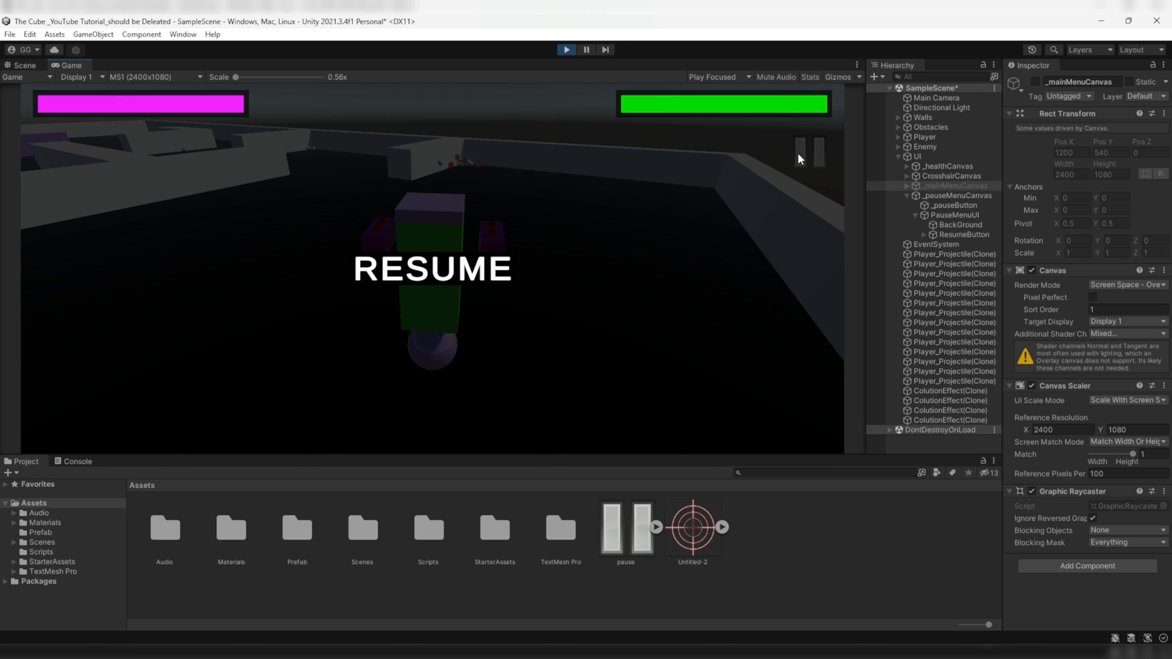
{"action": "mouse_move", "coordinate": [458, 271]}
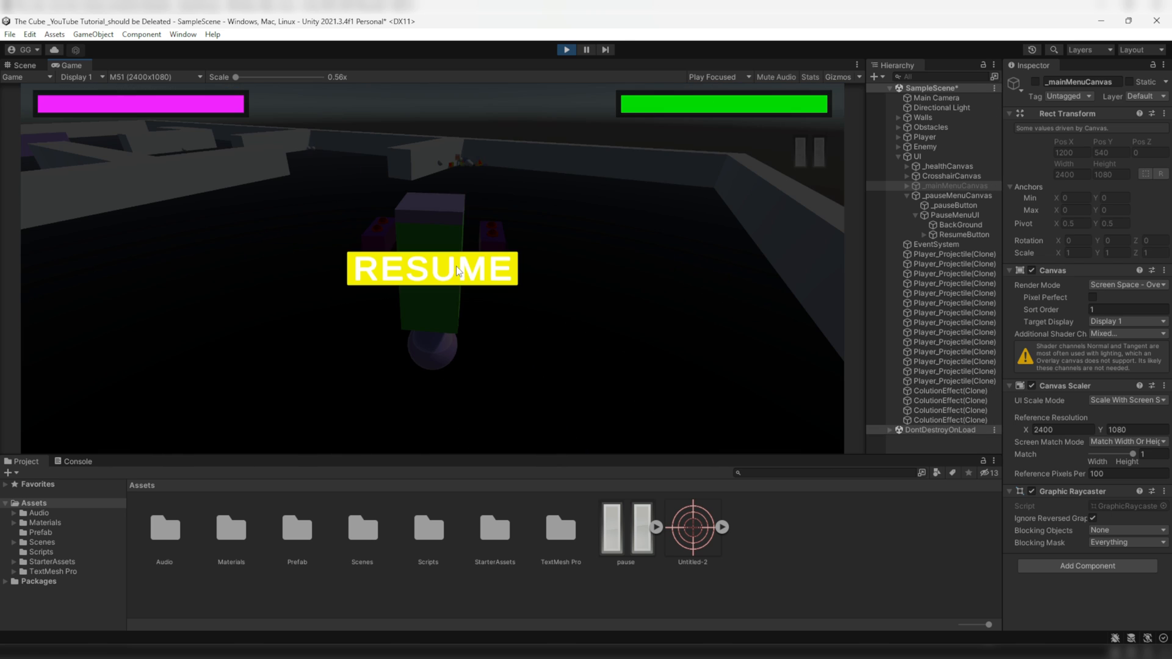
{"action": "left_click", "coordinate": [432, 270]}
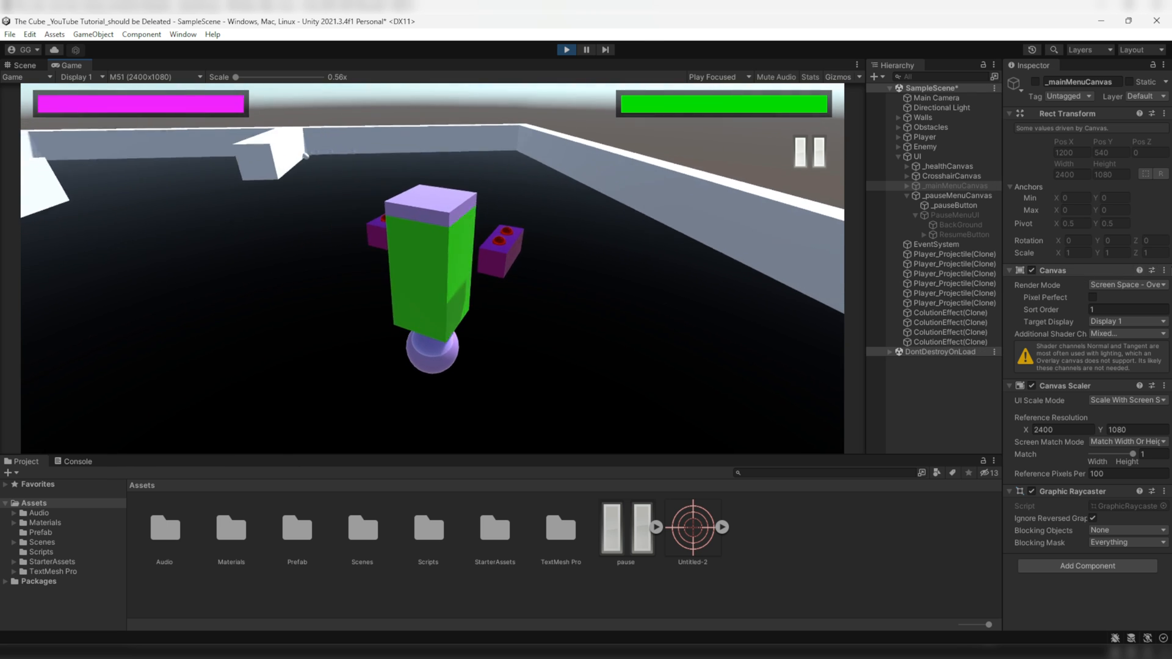